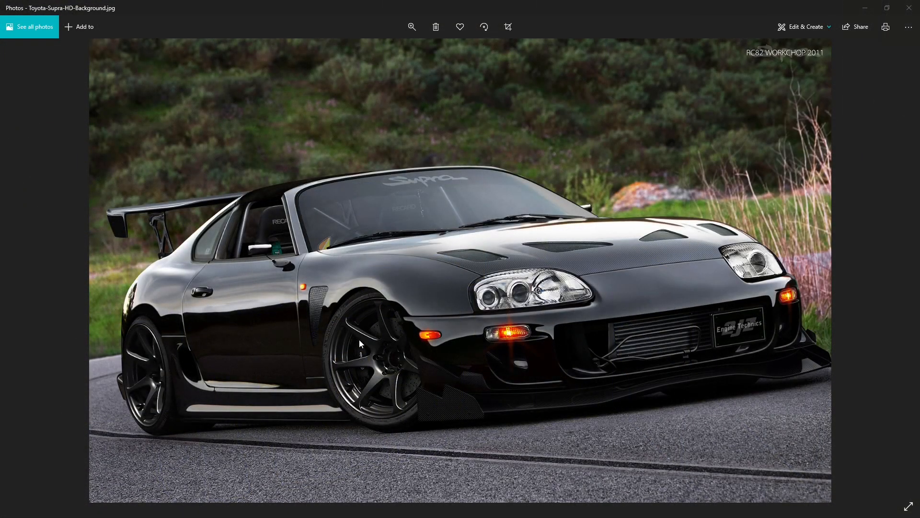
{"action": "mouse_move", "coordinate": [359, 375]}
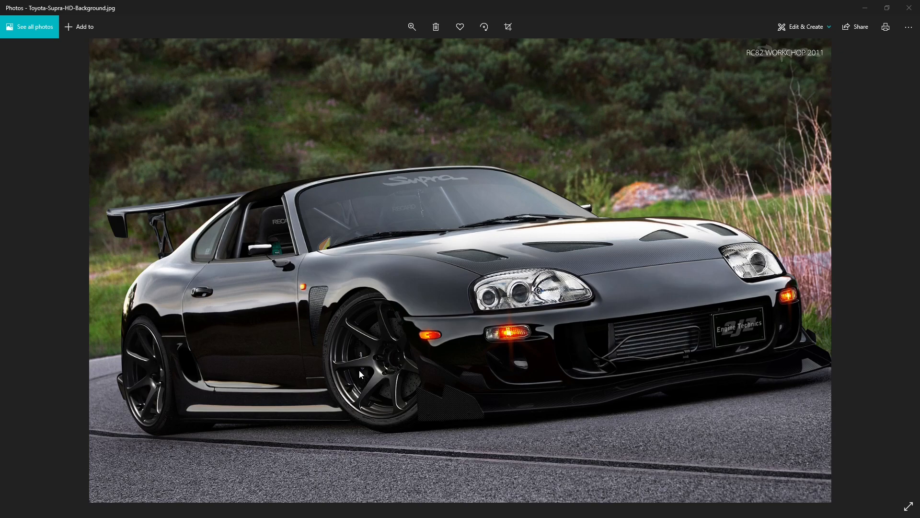
Close the Supra reference photo and bring the finished spoked wheel model on screen.
{"action": "left_click", "coordinate": [412, 27]}
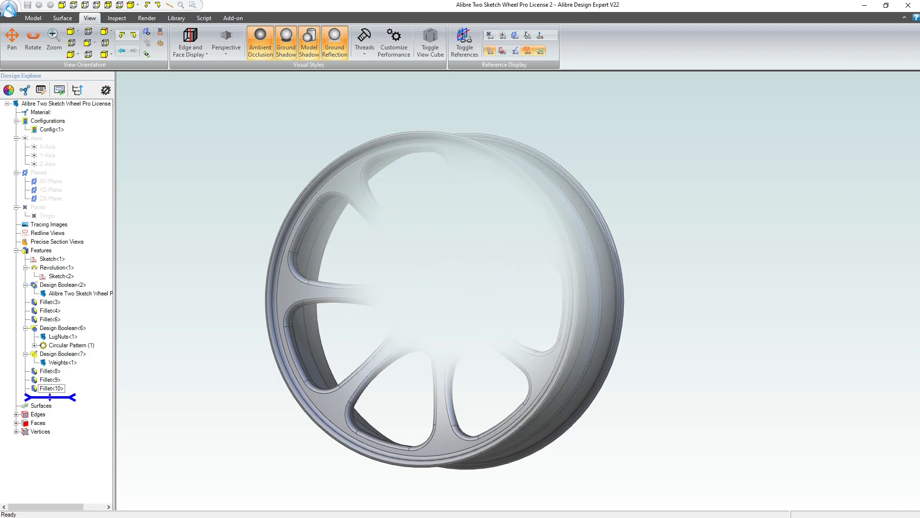
Save the two-sketch part as 'Starting Part' via Save As.
{"action": "left_click", "coordinate": [33, 19]}
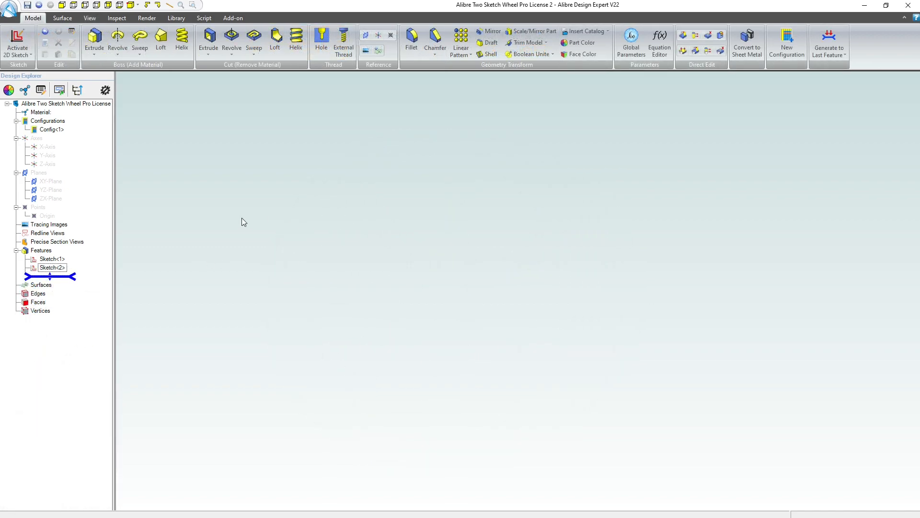
{"action": "left_click", "coordinate": [52, 267]}
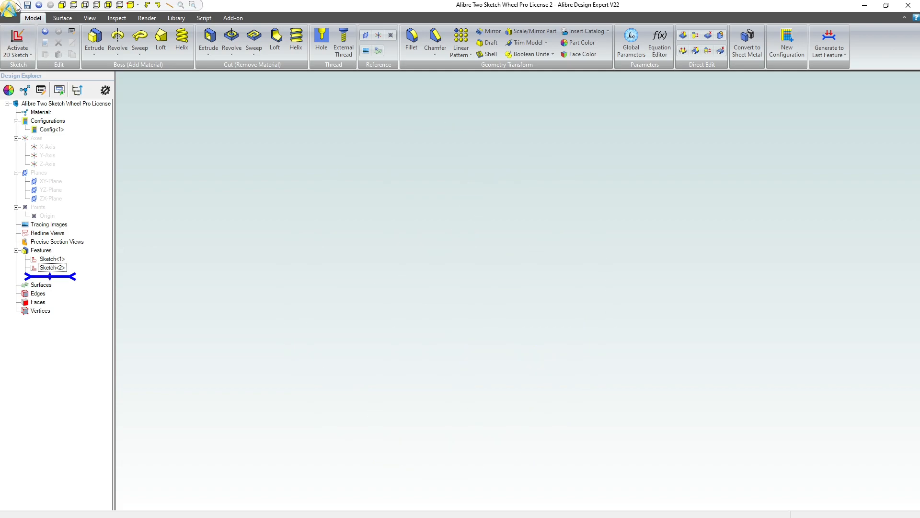
{"action": "left_click", "coordinate": [11, 11]}
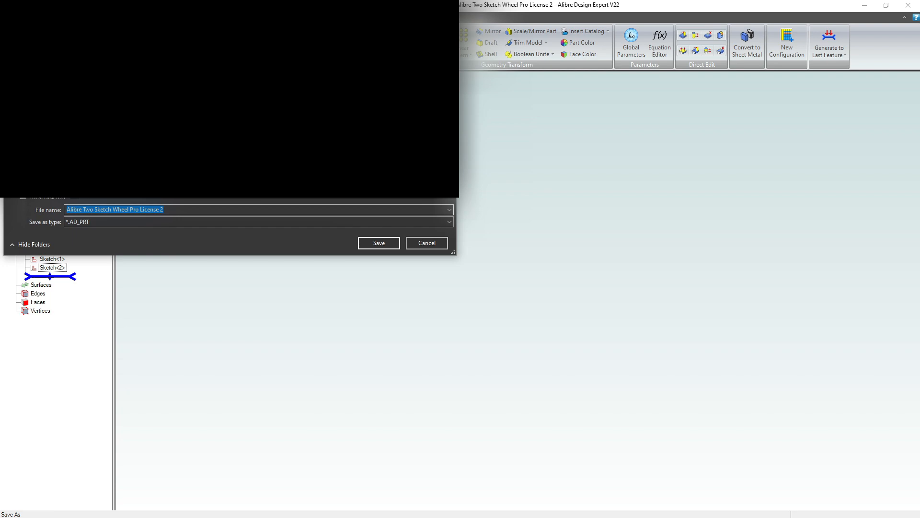
{"action": "left_click", "coordinate": [183, 211]}
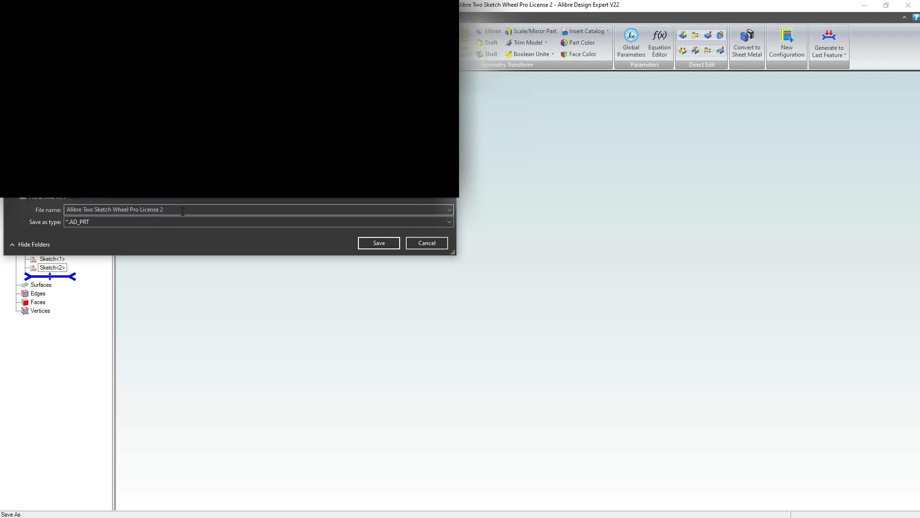
{"action": "type", "text": "Startin"}
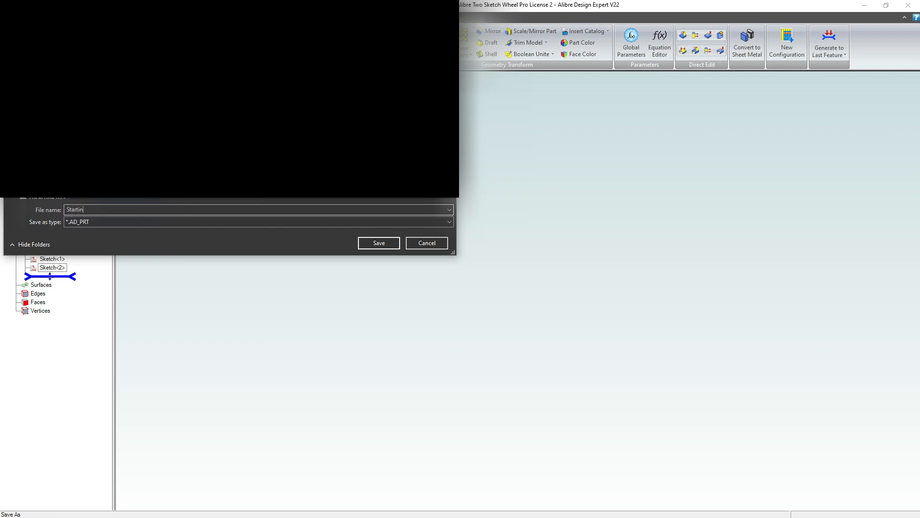
{"action": "left_click", "coordinate": [378, 243]}
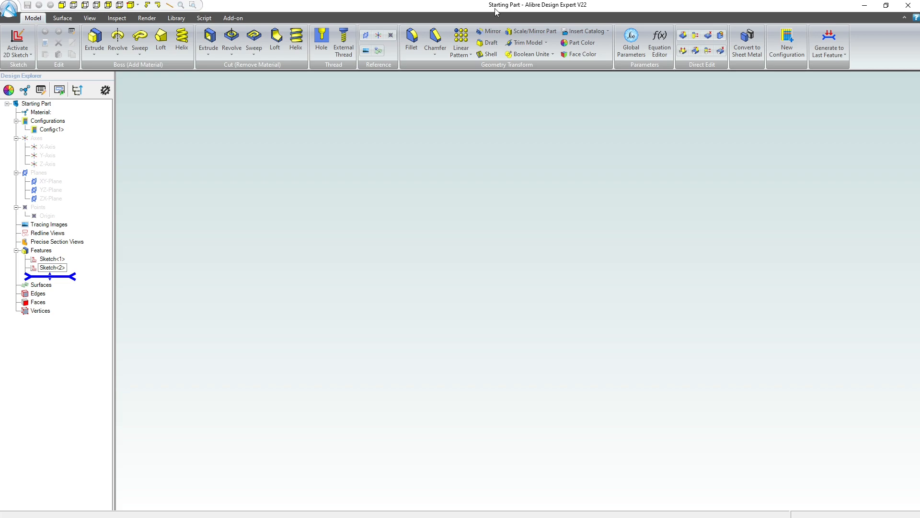
{"action": "mouse_move", "coordinate": [146, 225]}
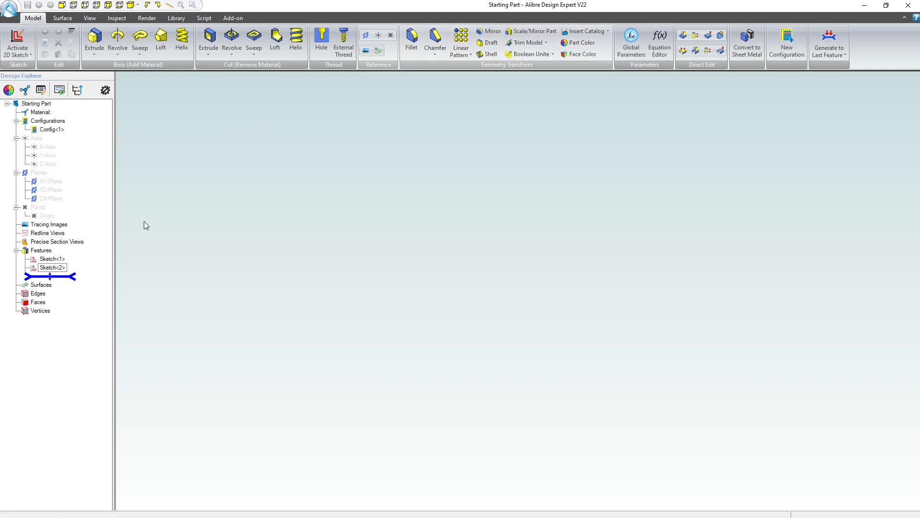
Toggle the reference planes and axes on and tilt the view to show both sketches.
{"action": "left_click", "coordinate": [50, 259]}
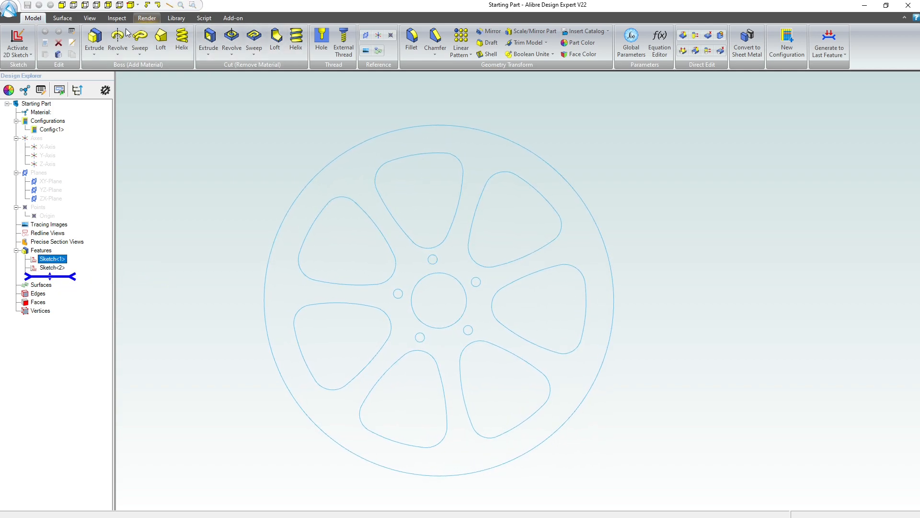
{"action": "left_click", "coordinate": [147, 17]}
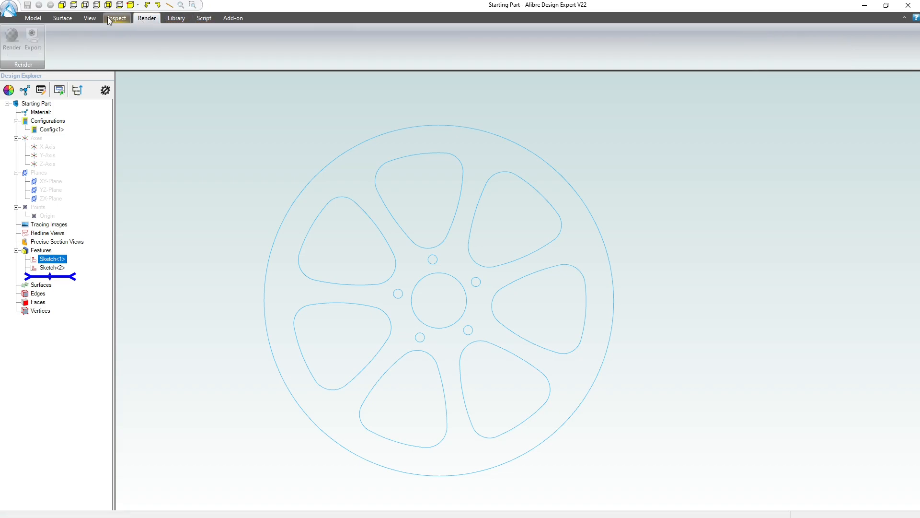
{"action": "left_click", "coordinate": [89, 18]}
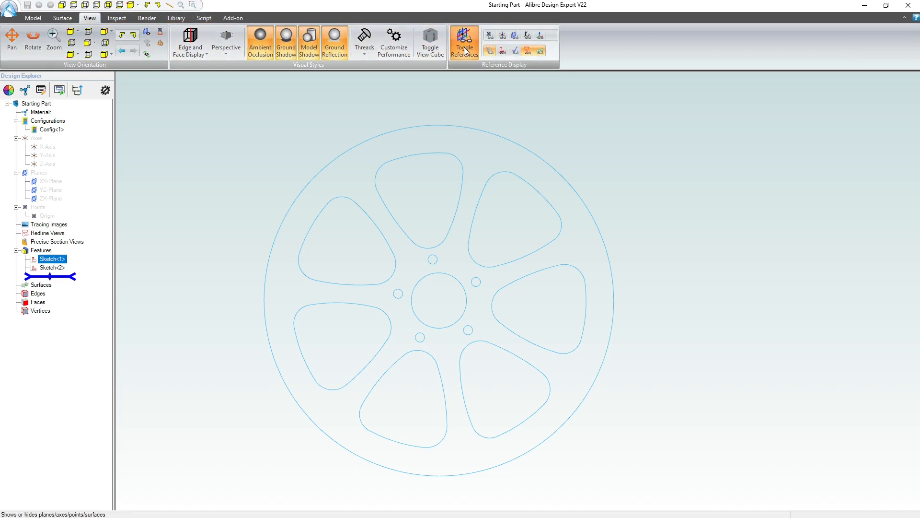
{"action": "left_click", "coordinate": [464, 42]}
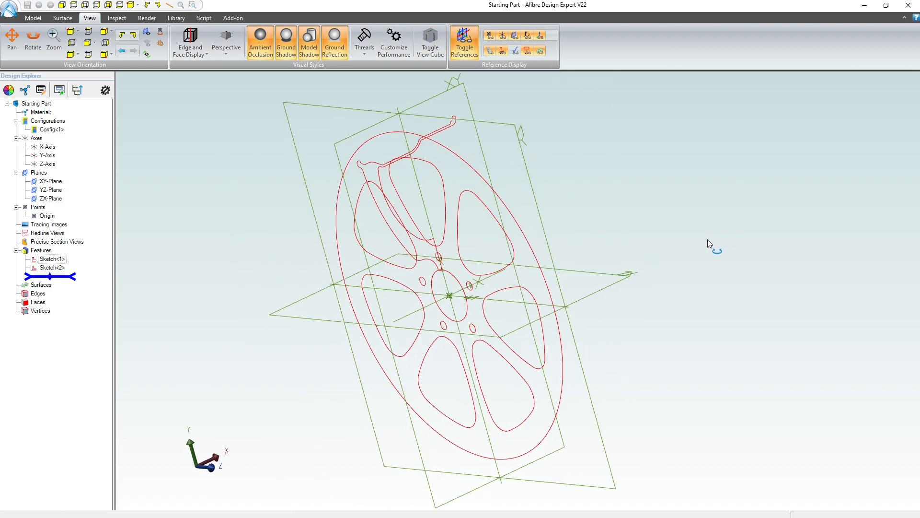
{"action": "left_click", "coordinate": [52, 267]}
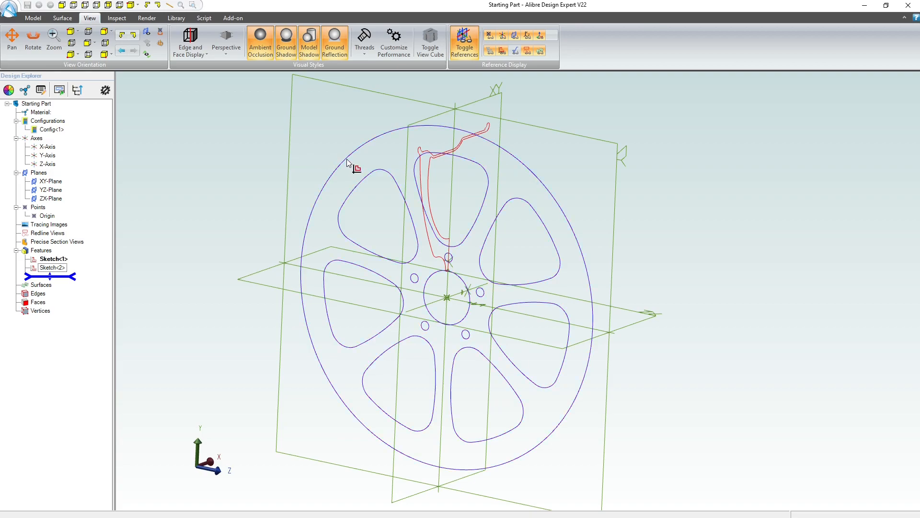
{"action": "left_click", "coordinate": [51, 259]}
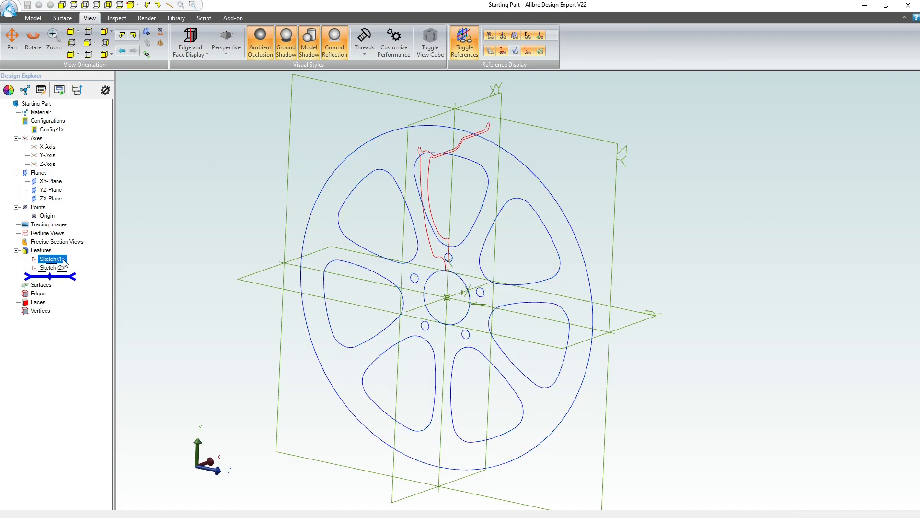
{"action": "left_click", "coordinate": [32, 17]}
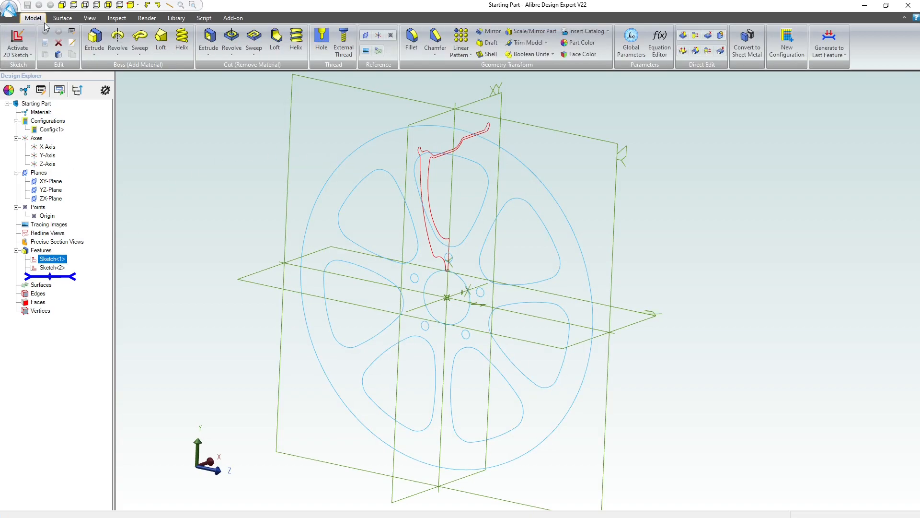
Extrude the wheel-face sketch 10 units symmetrically about its plane.
{"action": "left_click", "coordinate": [94, 39]}
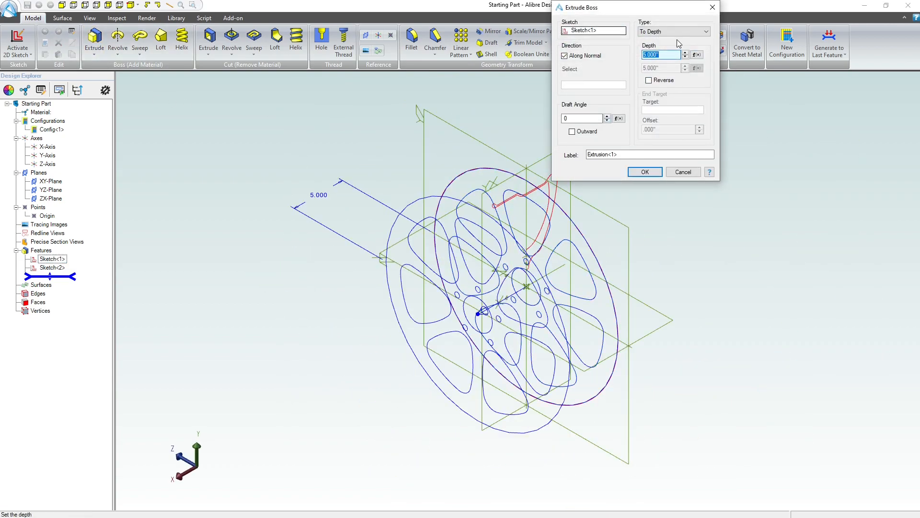
{"action": "left_click", "coordinate": [674, 30]}
{"action": "type", "text": "10"}
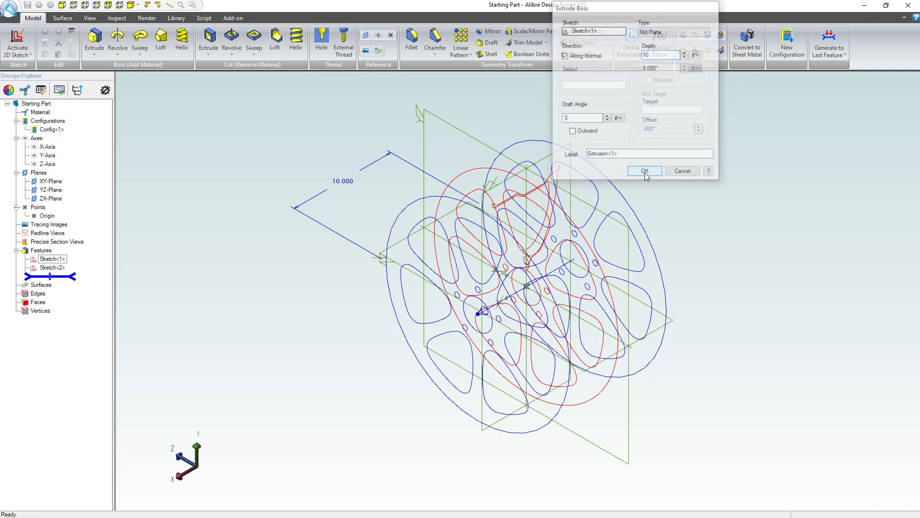
{"action": "left_click", "coordinate": [644, 170]}
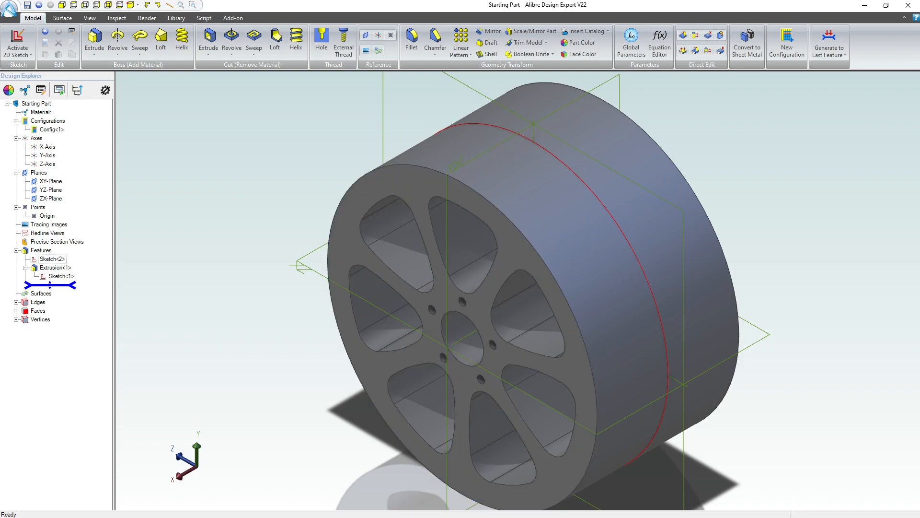
{"action": "left_click", "coordinate": [51, 259]}
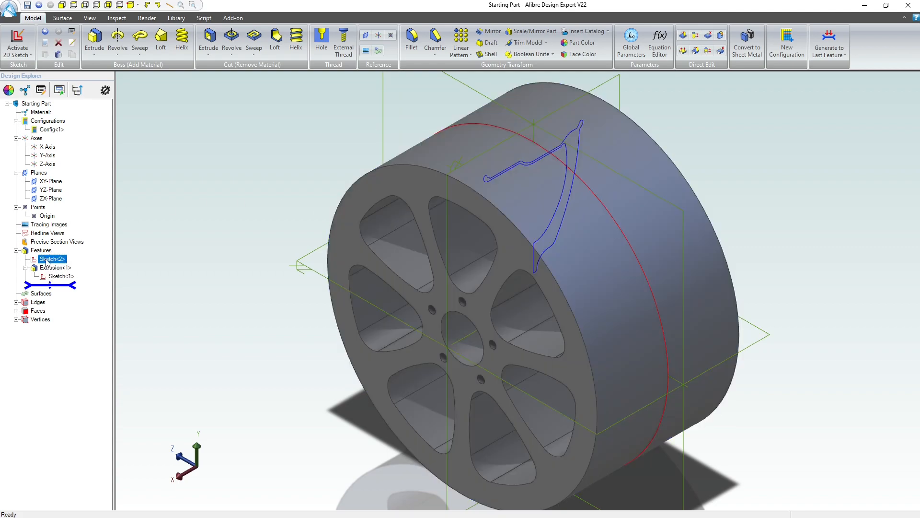
{"action": "mouse_move", "coordinate": [117, 41]}
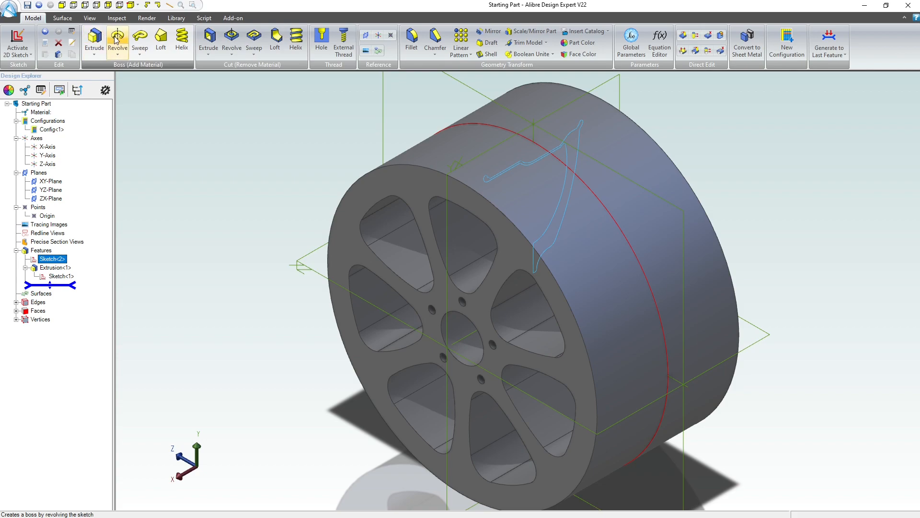
{"action": "mouse_move", "coordinate": [12, 11]}
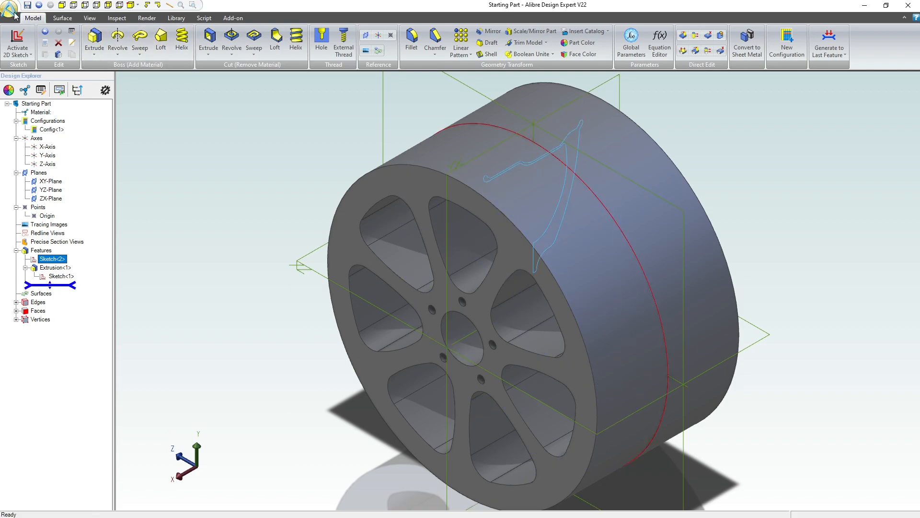
Save the part under the new name 'Extrude'.
{"action": "left_click", "coordinate": [9, 9]}
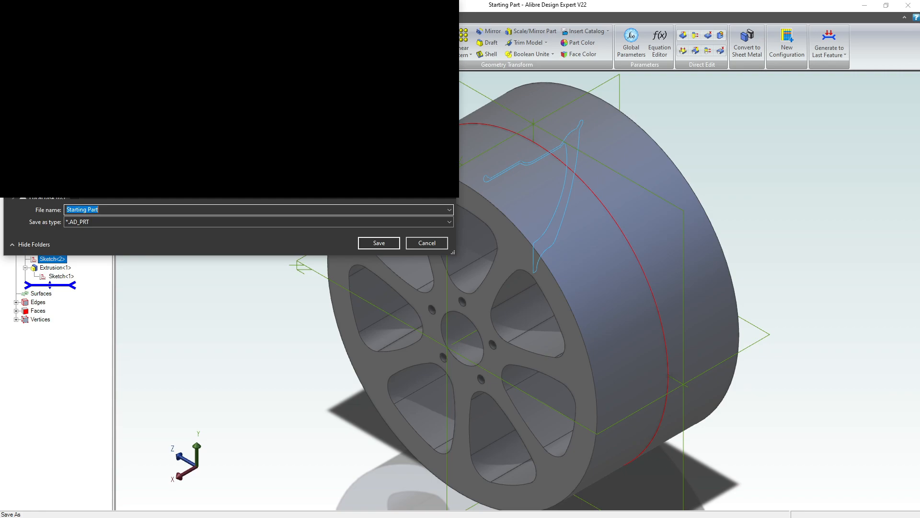
{"action": "type", "text": "Extru"}
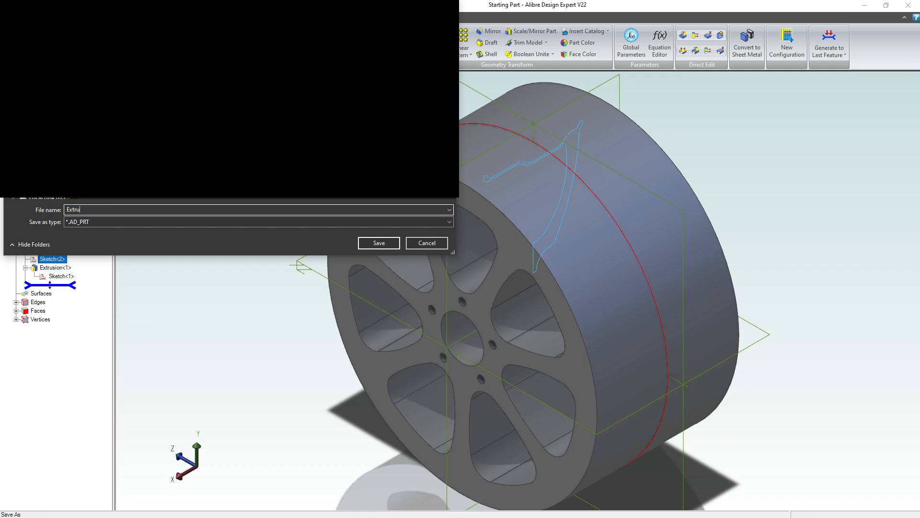
{"action": "type", "text": "de"}
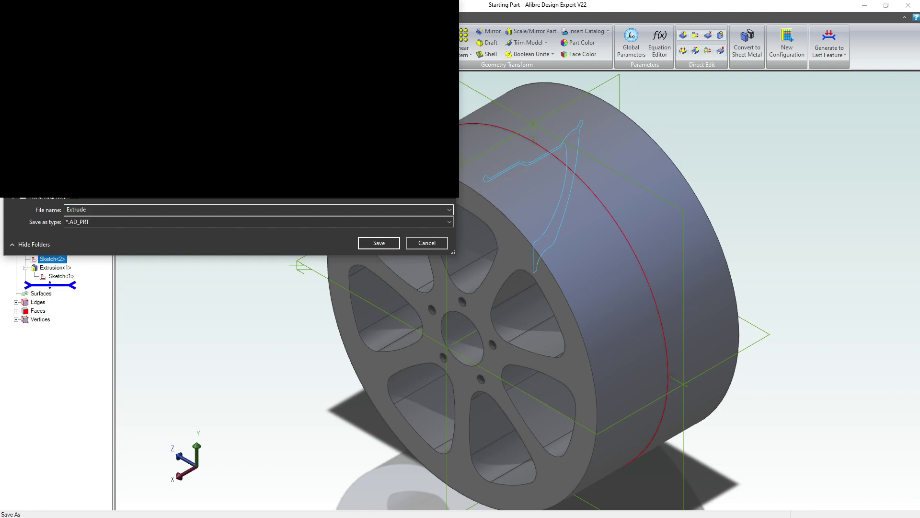
{"action": "left_click", "coordinate": [379, 243]}
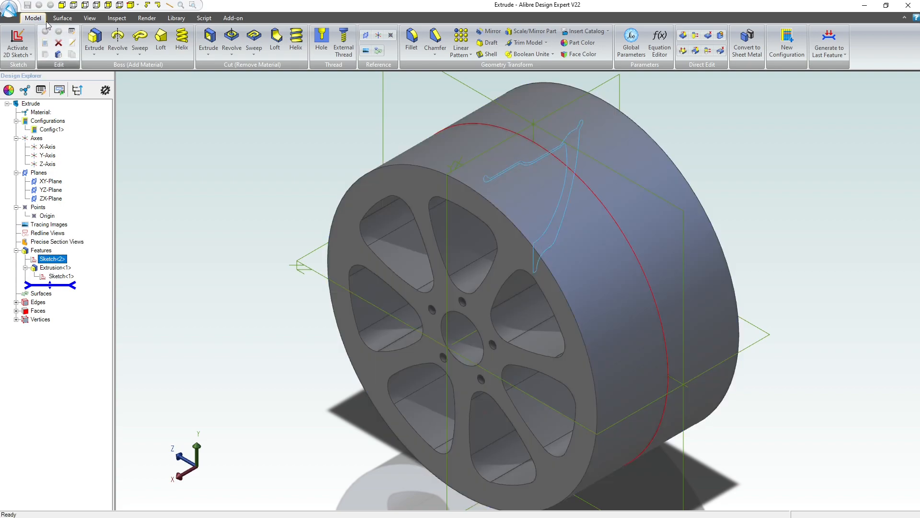
Revolve the rim profile 360° about the X axis, delete the extrusion, and save as 'Revolve'.
{"action": "left_click", "coordinate": [117, 41]}
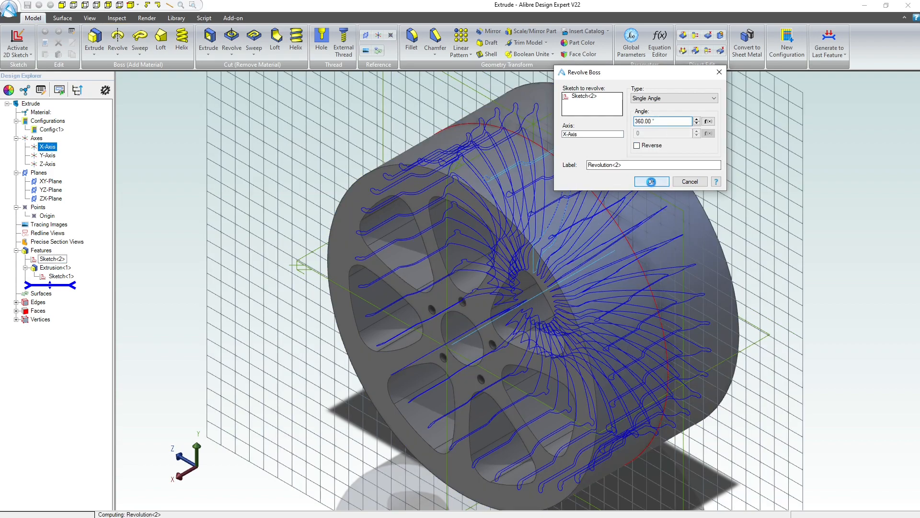
{"action": "left_click", "coordinate": [651, 181]}
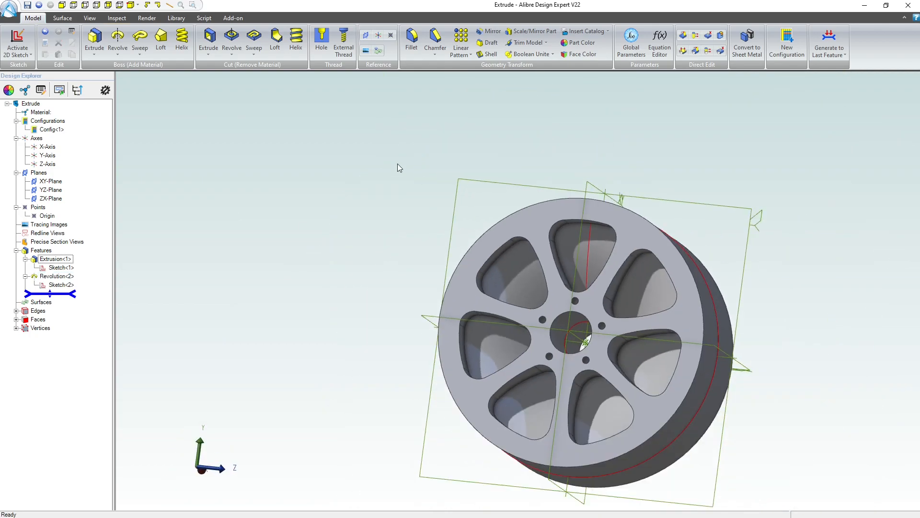
{"action": "left_click", "coordinate": [53, 259]}
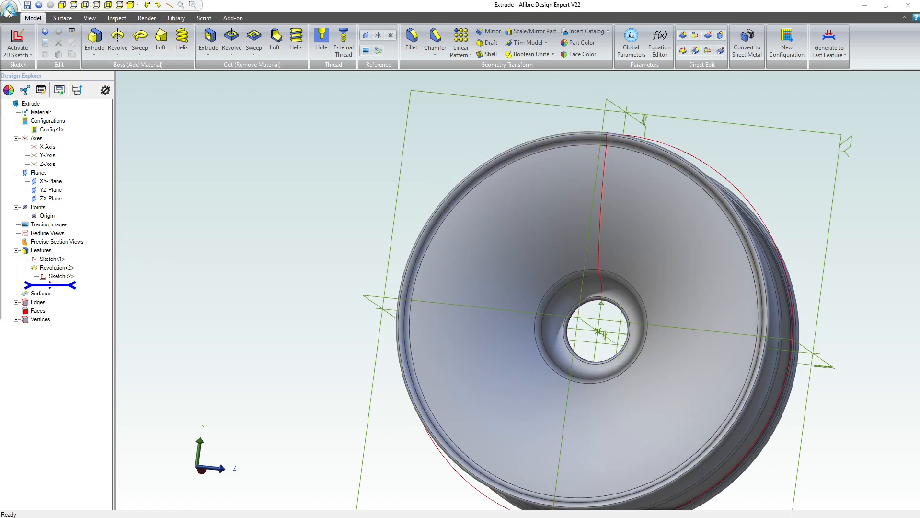
{"action": "left_click", "coordinate": [10, 8]}
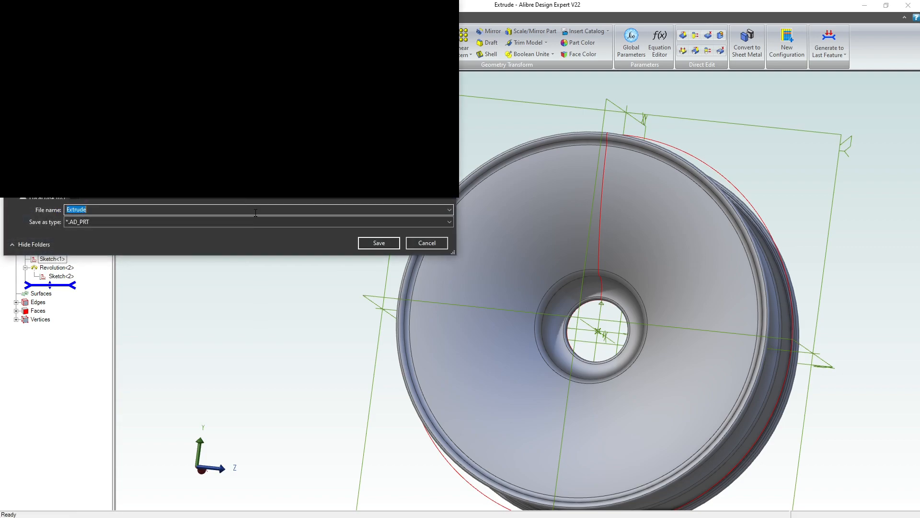
{"action": "left_click", "coordinate": [378, 242]}
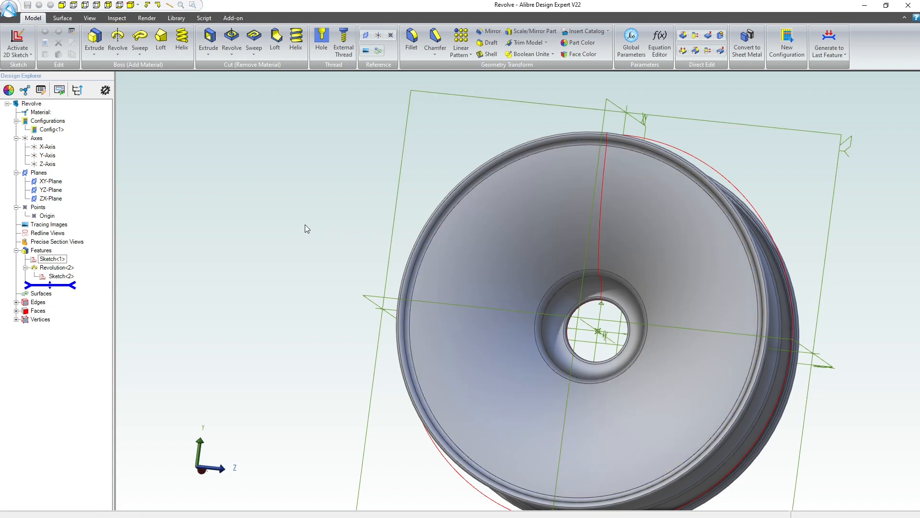
{"action": "mouse_move", "coordinate": [254, 227]}
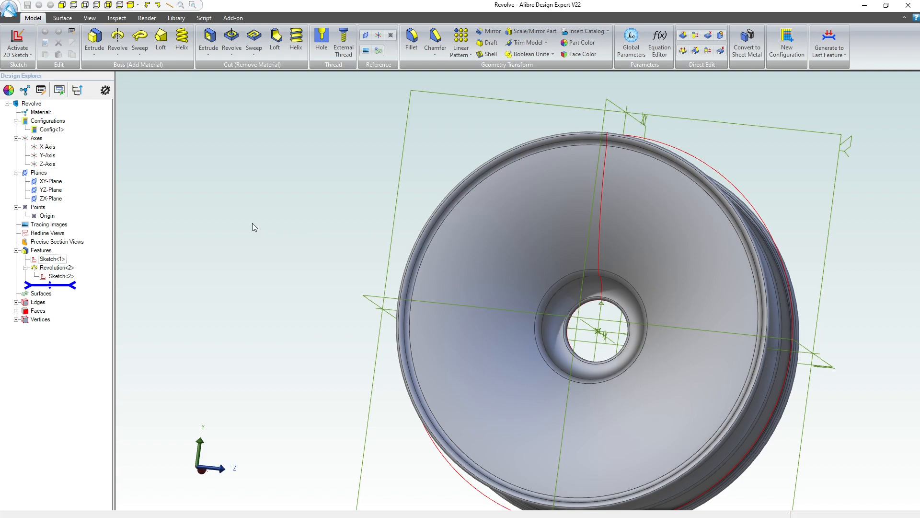
{"action": "mouse_move", "coordinate": [222, 231]}
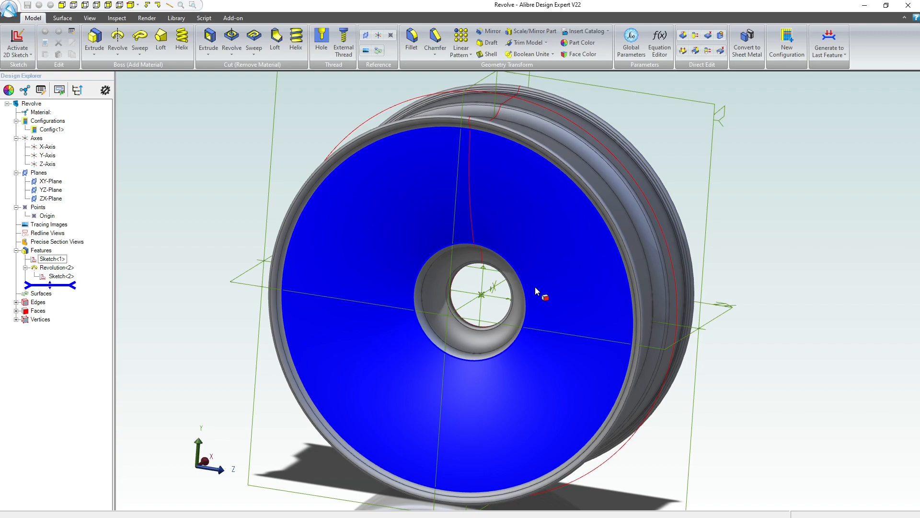
{"action": "left_click", "coordinate": [239, 198]}
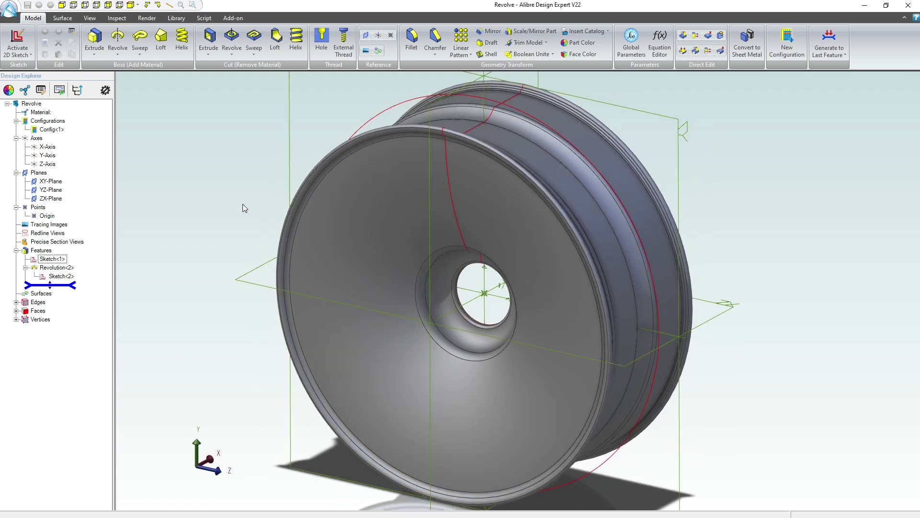
{"action": "mouse_move", "coordinate": [528, 54]}
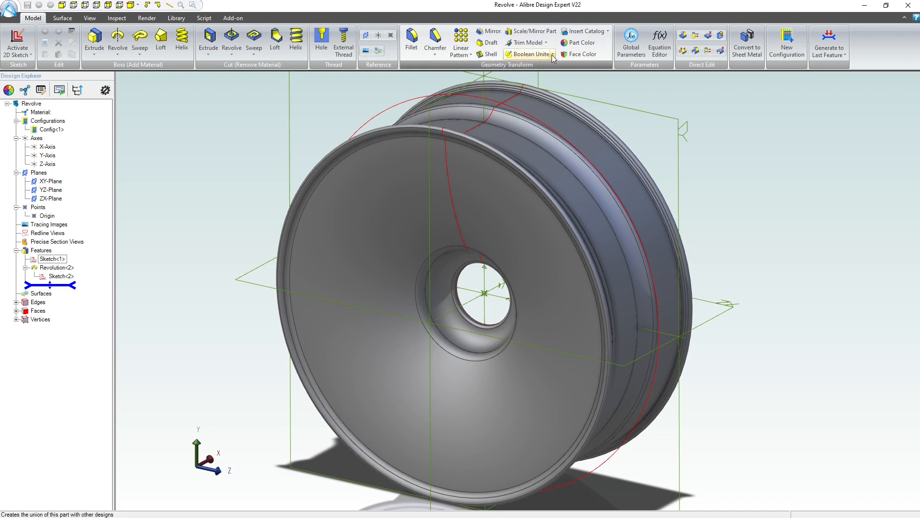
Start a Boolean Intersect on the rim part and enter 'Extrude' as the design to open.
{"action": "left_click", "coordinate": [553, 54]}
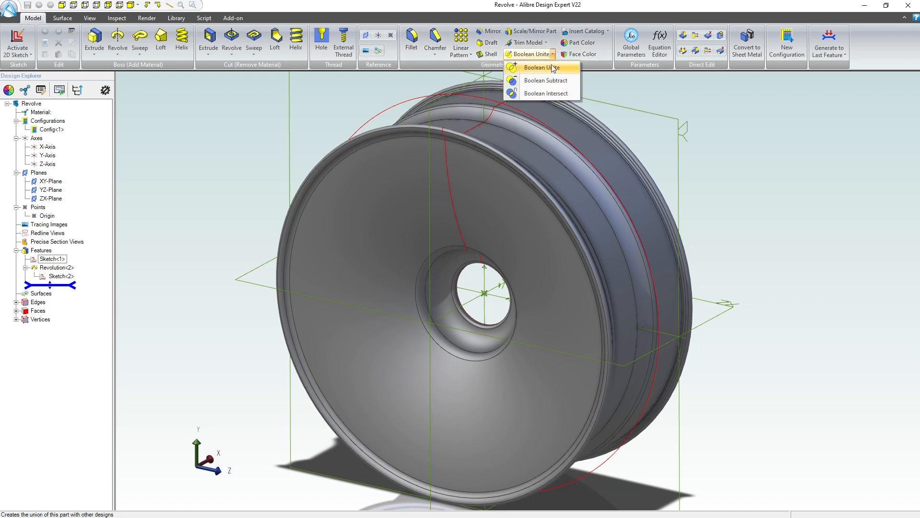
{"action": "mouse_move", "coordinate": [546, 93]}
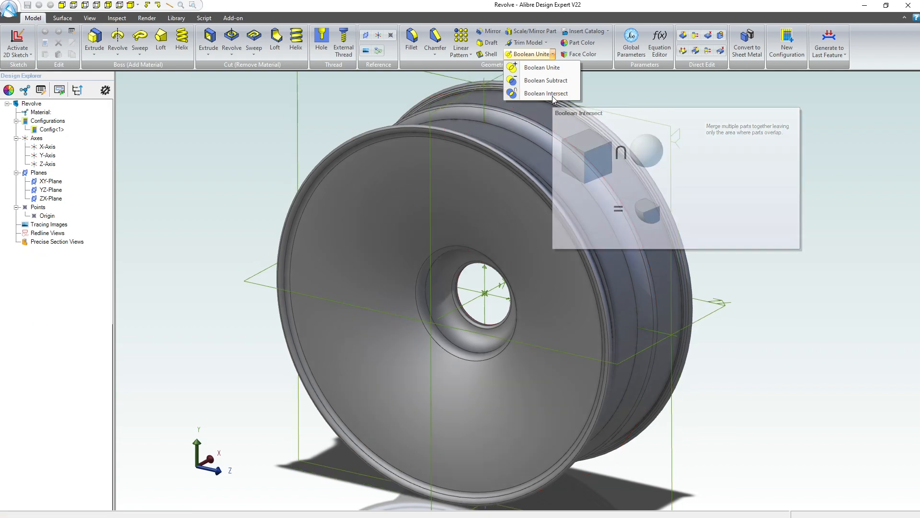
{"action": "left_click", "coordinate": [545, 93]}
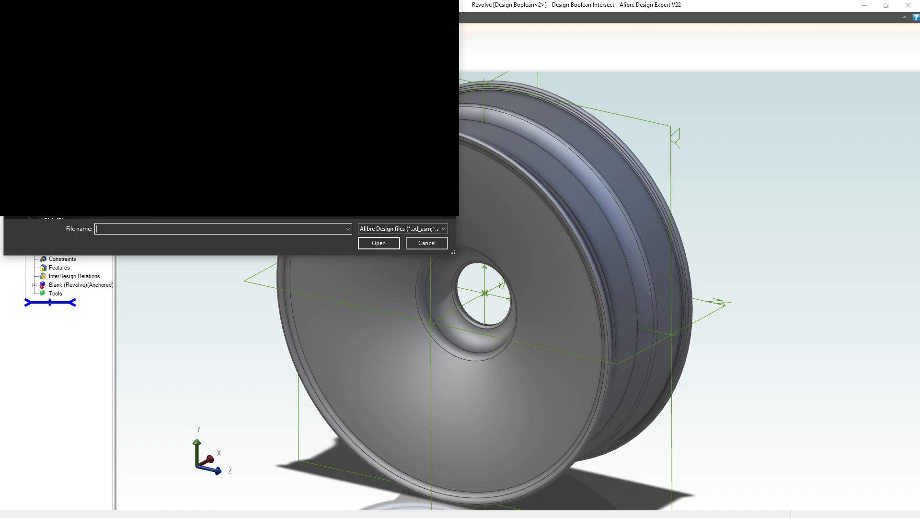
{"action": "type", "text": "Extrude"}
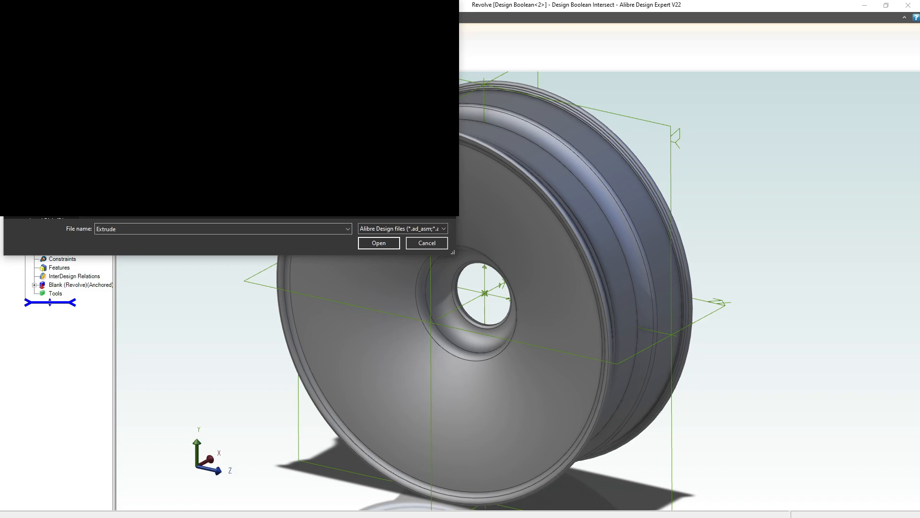
Insert one copy of the Extrude wheel part beside the revolved rim and finish placement.
{"action": "left_click", "coordinate": [379, 243]}
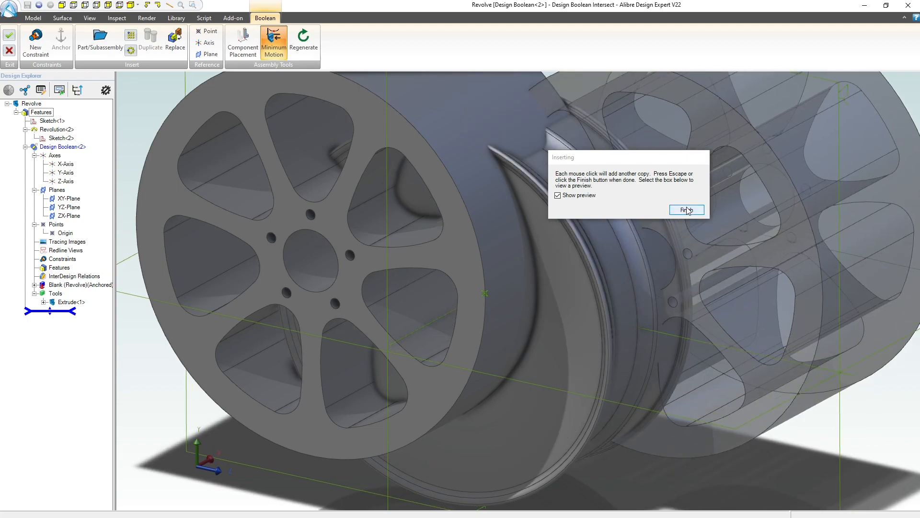
{"action": "left_click", "coordinate": [687, 210]}
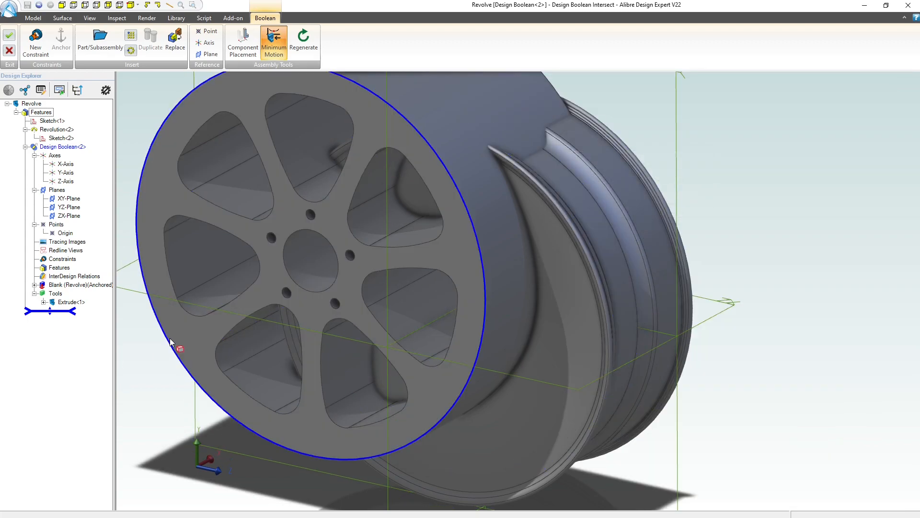
{"action": "left_click", "coordinate": [310, 260]}
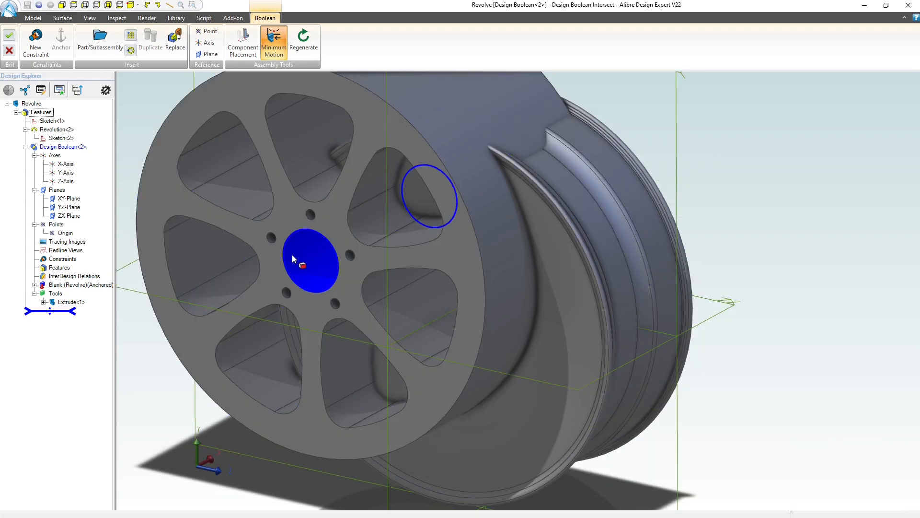
{"action": "mouse_move", "coordinate": [300, 260]}
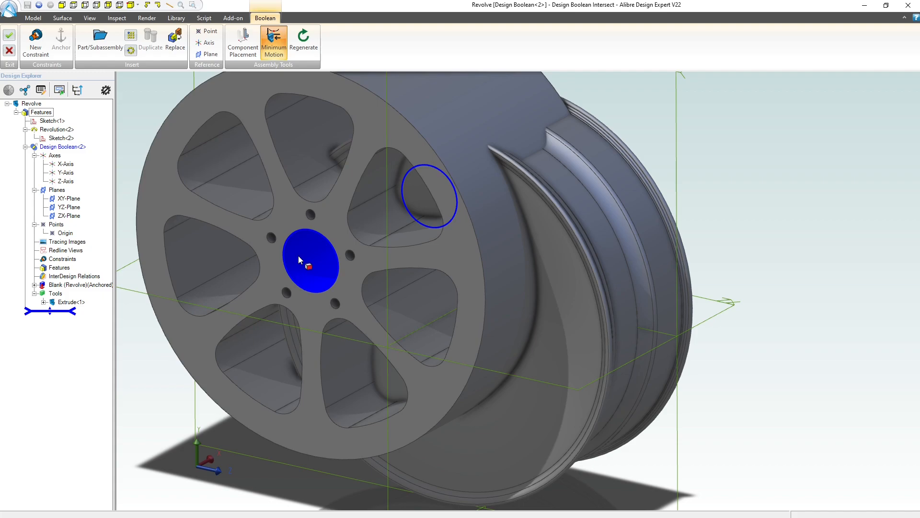
Constrain the wheel's hub hole coaxial with the X axis and its face offset from the YZ plane.
{"action": "left_click", "coordinate": [35, 43]}
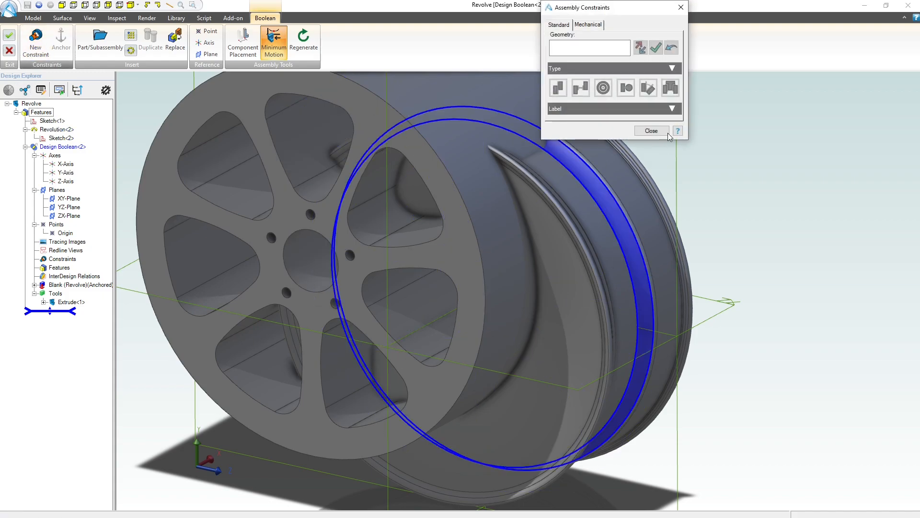
{"action": "left_click", "coordinate": [311, 261]}
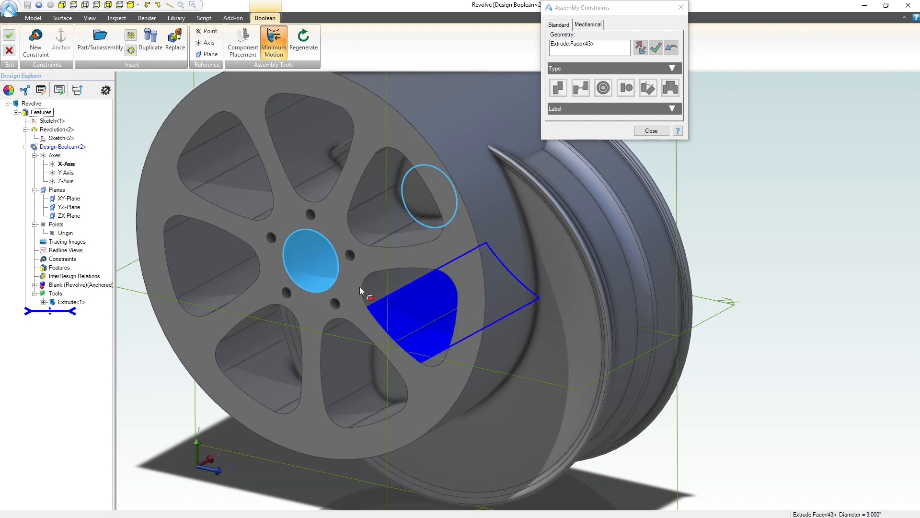
{"action": "left_click", "coordinate": [408, 338]}
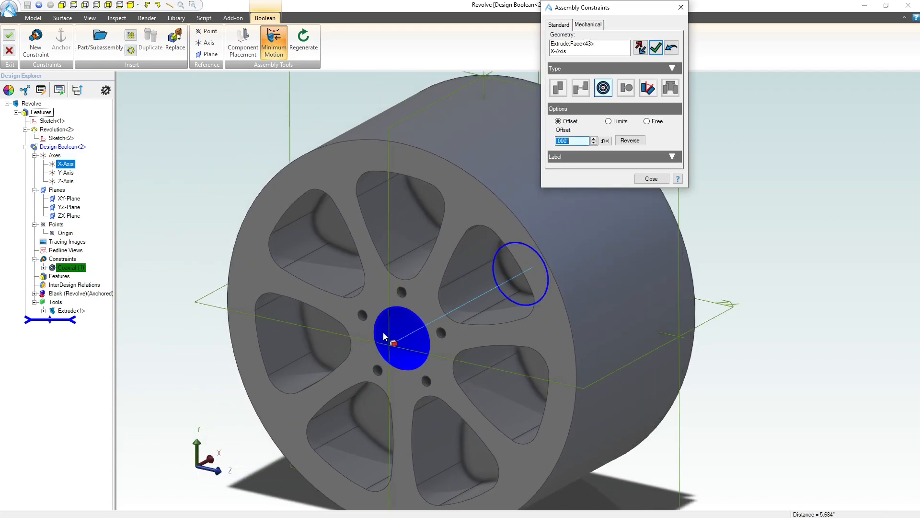
{"action": "left_click", "coordinate": [656, 48]}
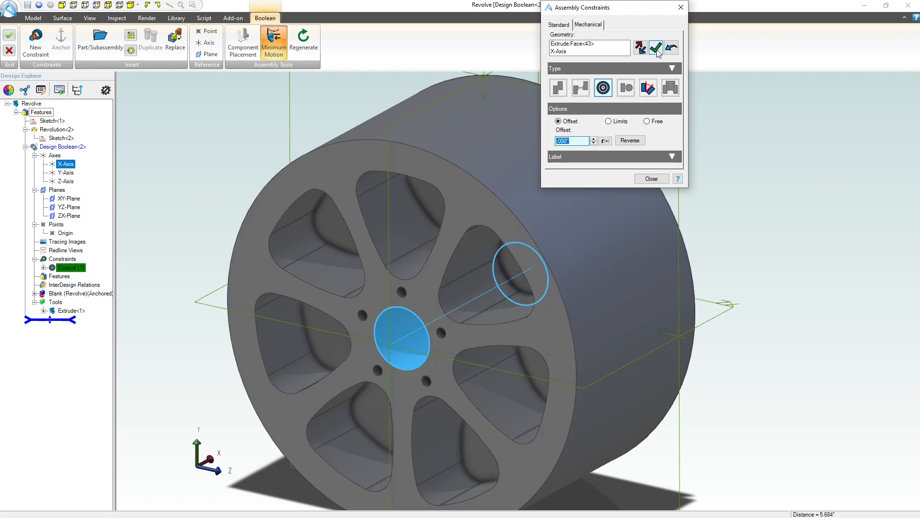
{"action": "left_click", "coordinate": [655, 48]}
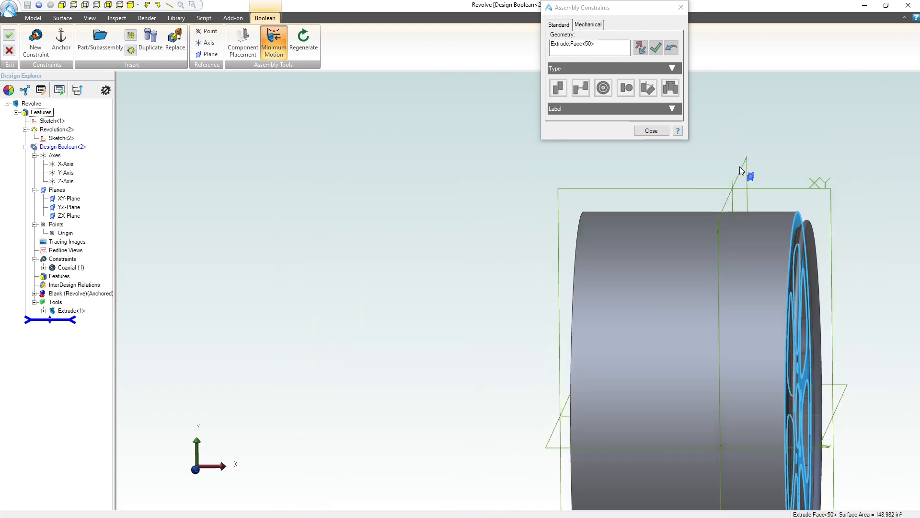
{"action": "left_click", "coordinate": [68, 207]}
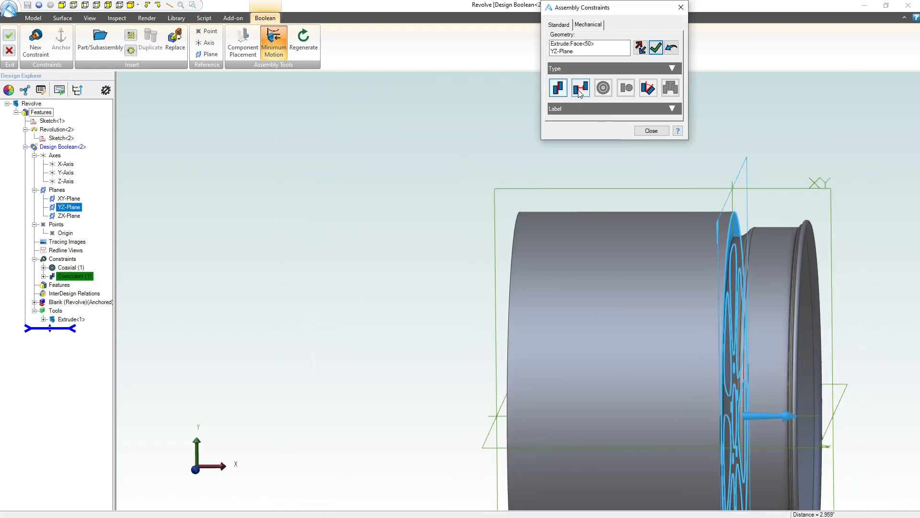
{"action": "left_click", "coordinate": [580, 88]}
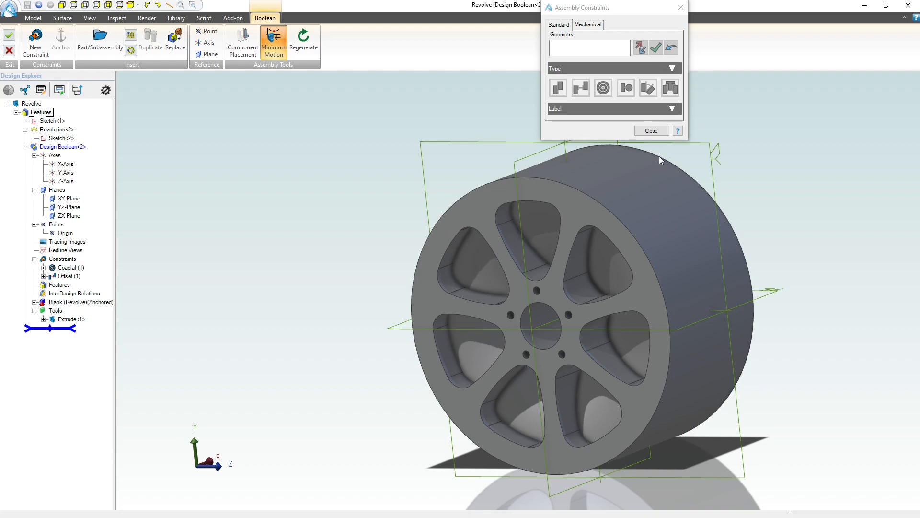
Commit the intersect of rim and spoked wheel and return to the part as Design Boolean<2>.
{"action": "left_click", "coordinate": [651, 130]}
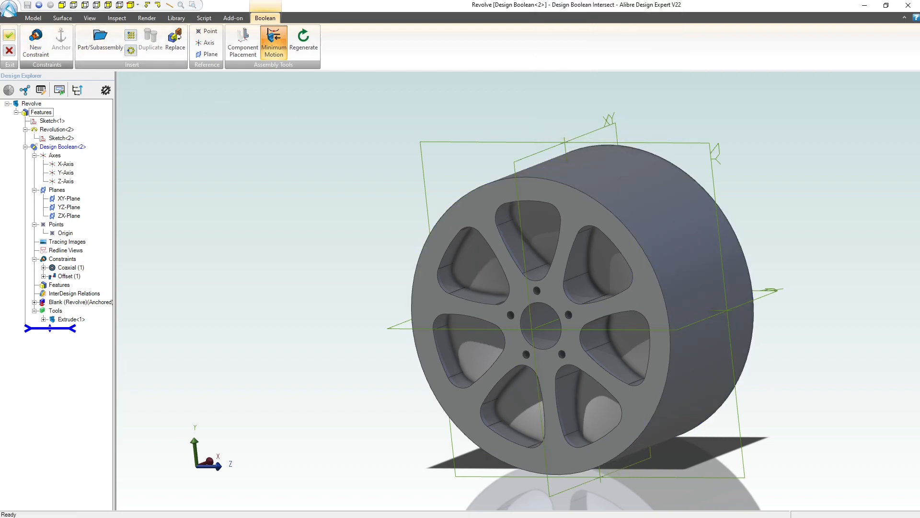
{"action": "mouse_move", "coordinate": [9, 34]}
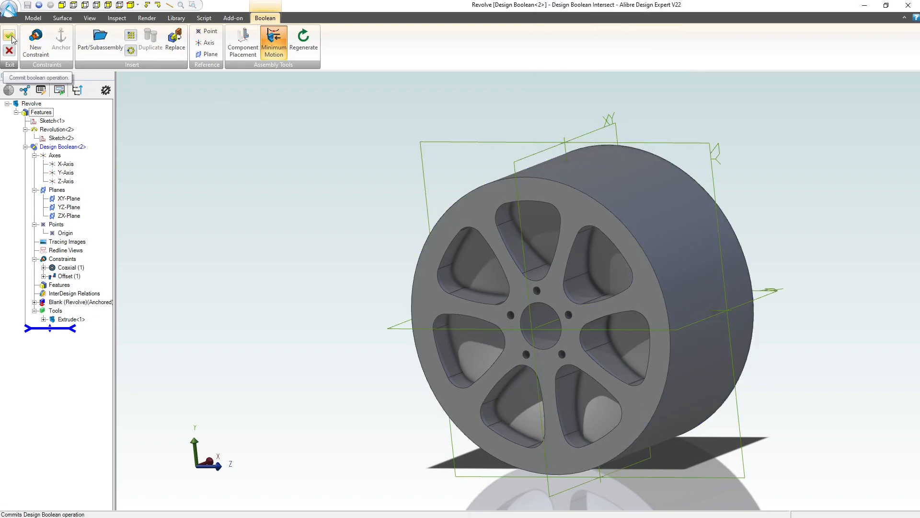
{"action": "left_click", "coordinate": [10, 37]}
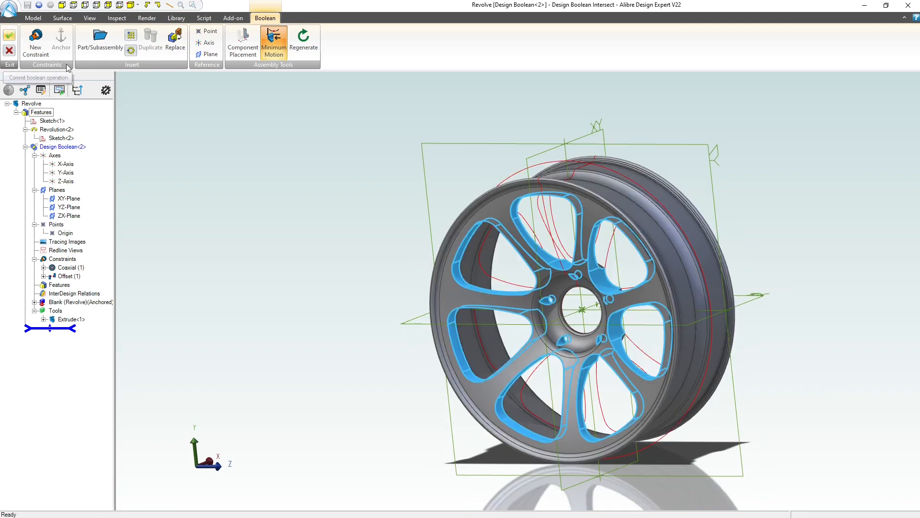
{"action": "left_click", "coordinate": [9, 43]}
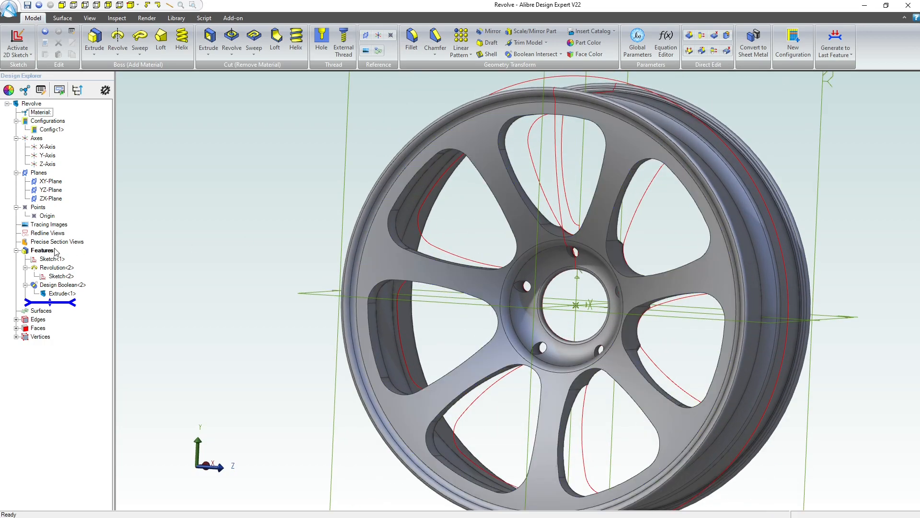
Zoom on the hub and show the Boolean Unite/Subtract/Intersect choices.
{"action": "left_click", "coordinate": [525, 311]}
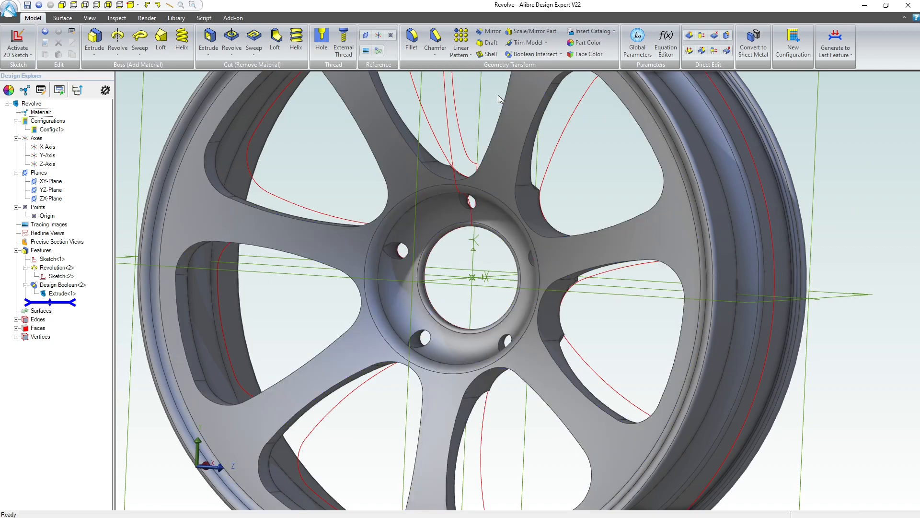
{"action": "mouse_move", "coordinate": [140, 41]}
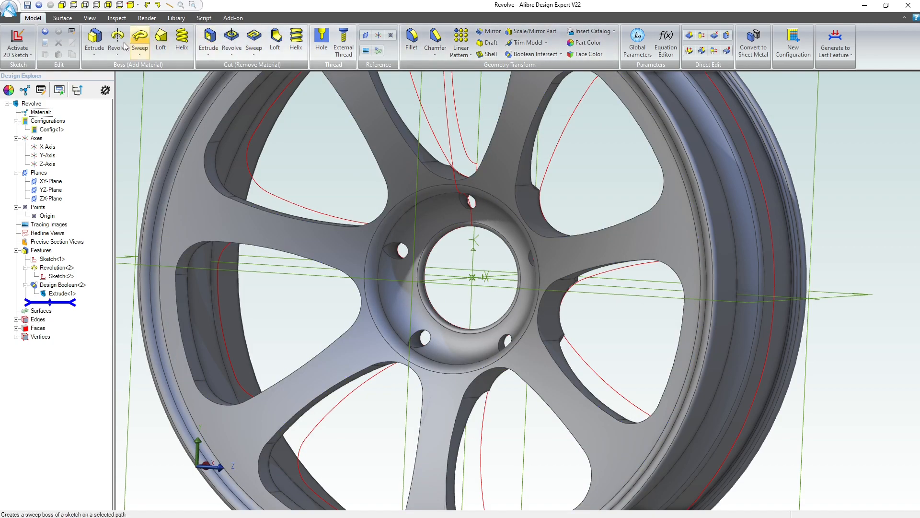
{"action": "mouse_move", "coordinate": [343, 42]}
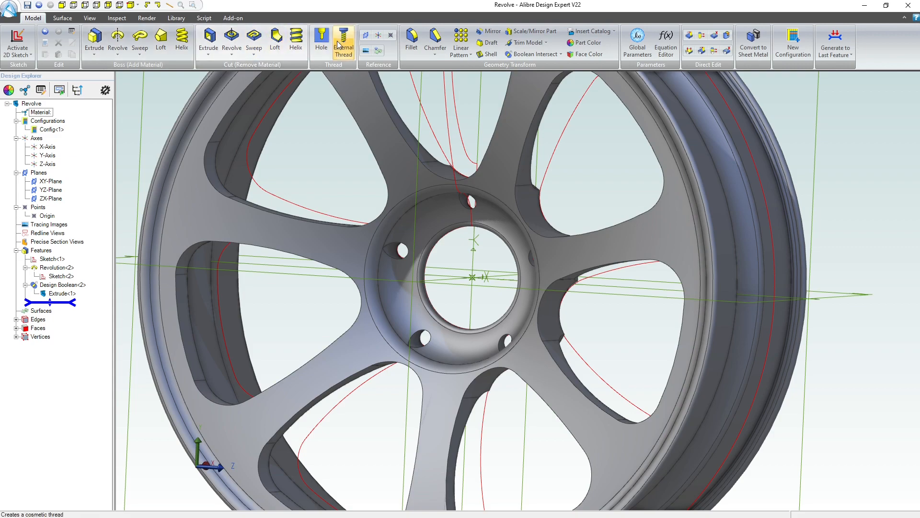
{"action": "left_click", "coordinate": [561, 54]}
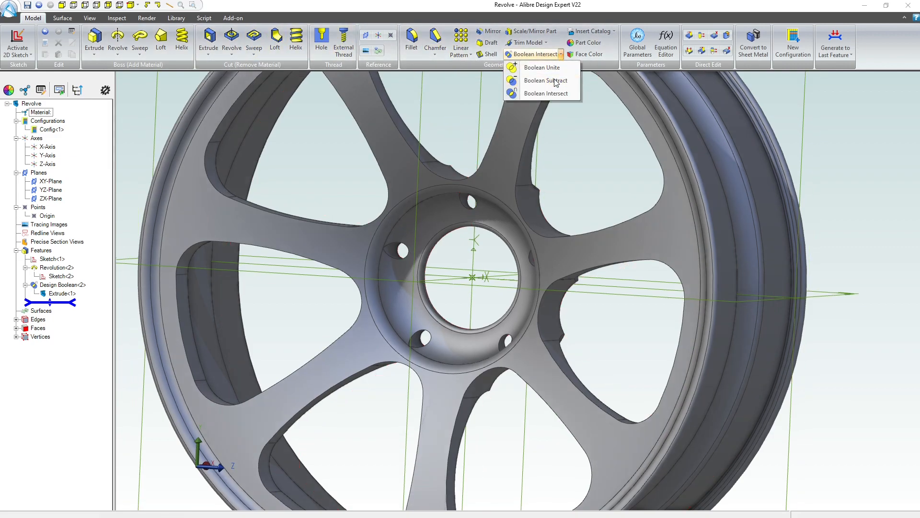
Begin a Boolean Subtract with the LugNuts part inserted as the tool body.
{"action": "left_click", "coordinate": [545, 80]}
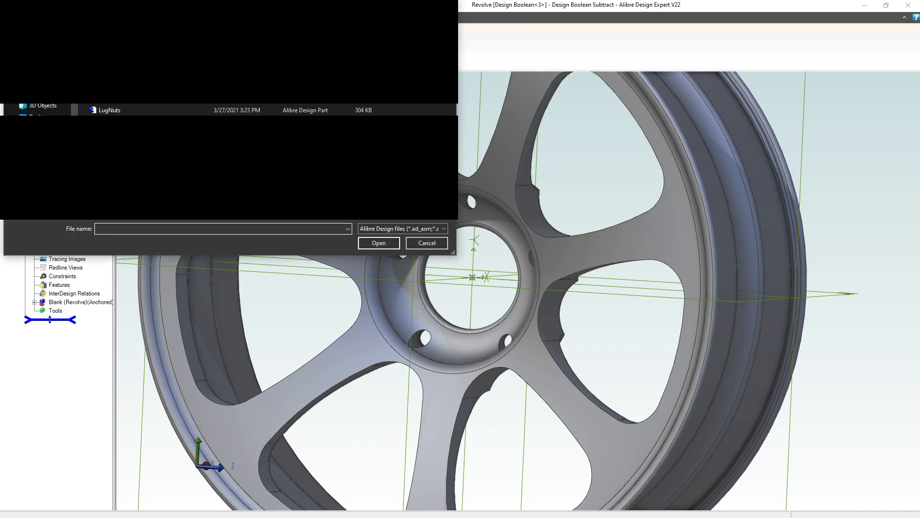
{"action": "left_click", "coordinate": [110, 109]}
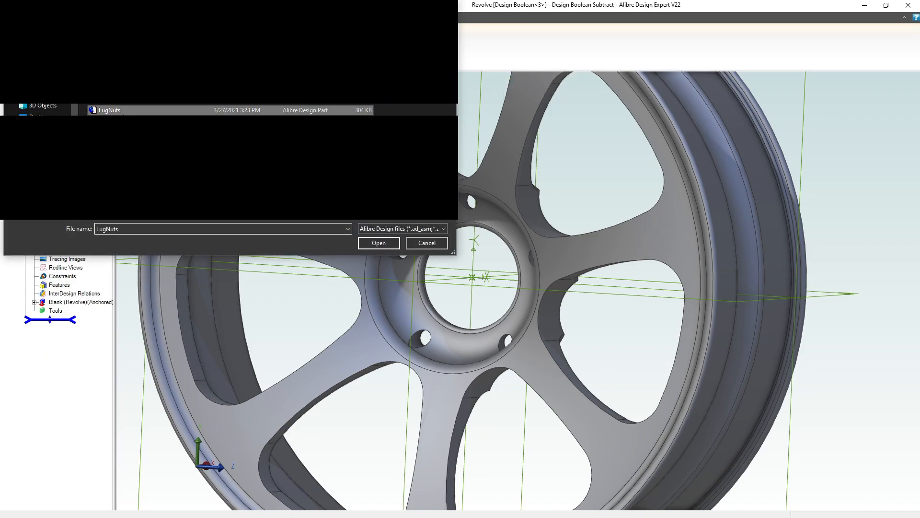
{"action": "left_click", "coordinate": [379, 242]}
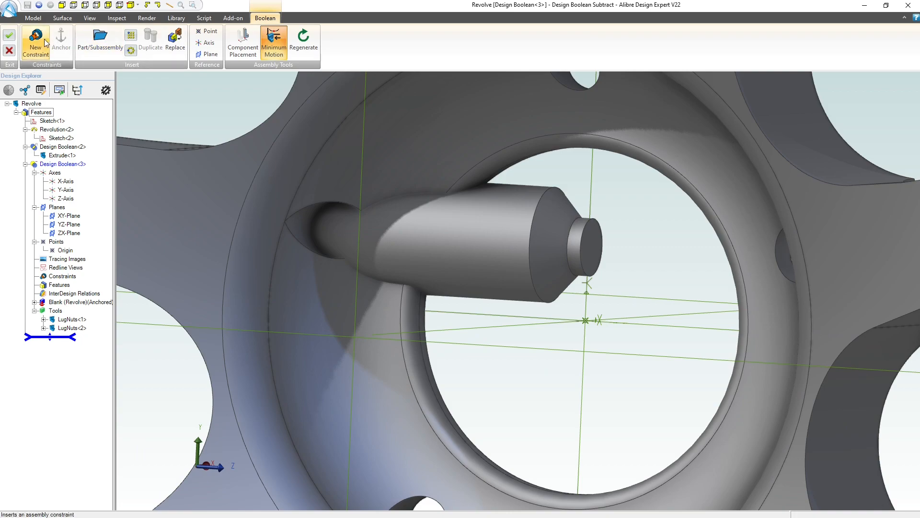
Constrain the lug nut coaxial with a hub bolt hole and coincident with the YZ-Plane.
{"action": "left_click", "coordinate": [34, 47]}
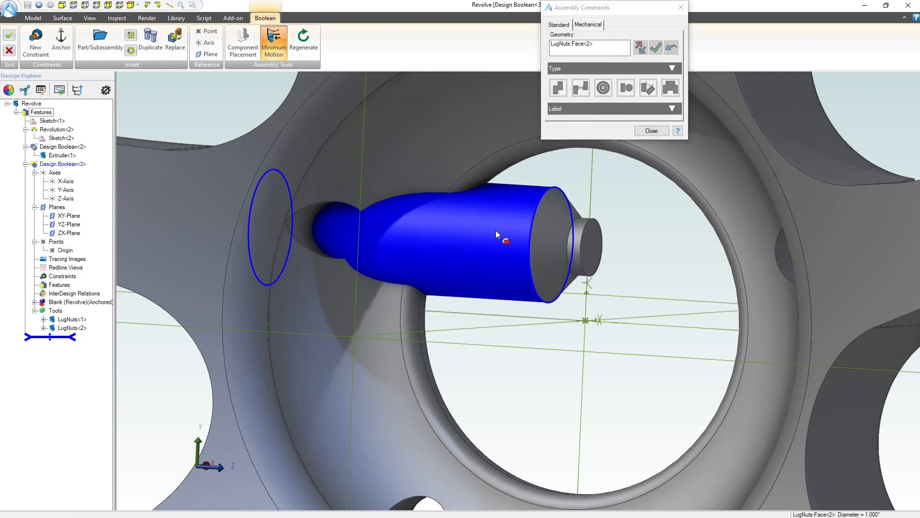
{"action": "left_click", "coordinate": [323, 232]}
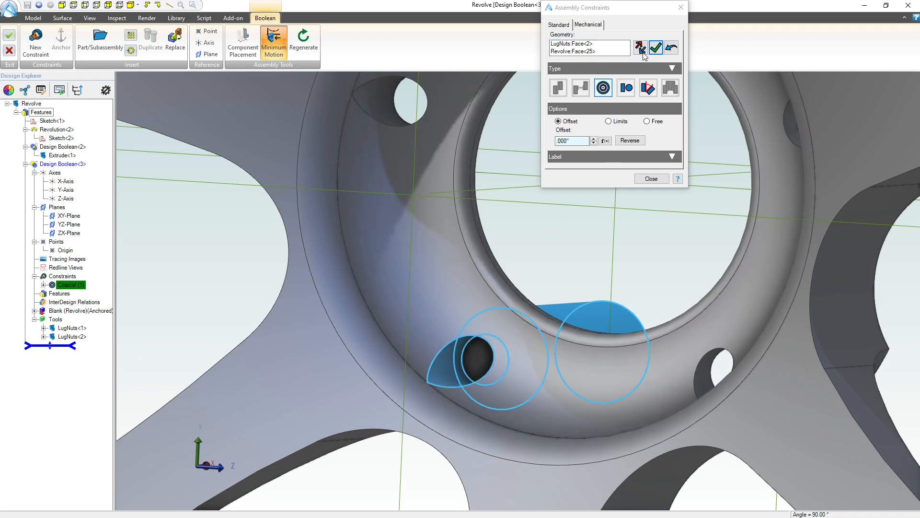
{"action": "left_click", "coordinate": [641, 48]}
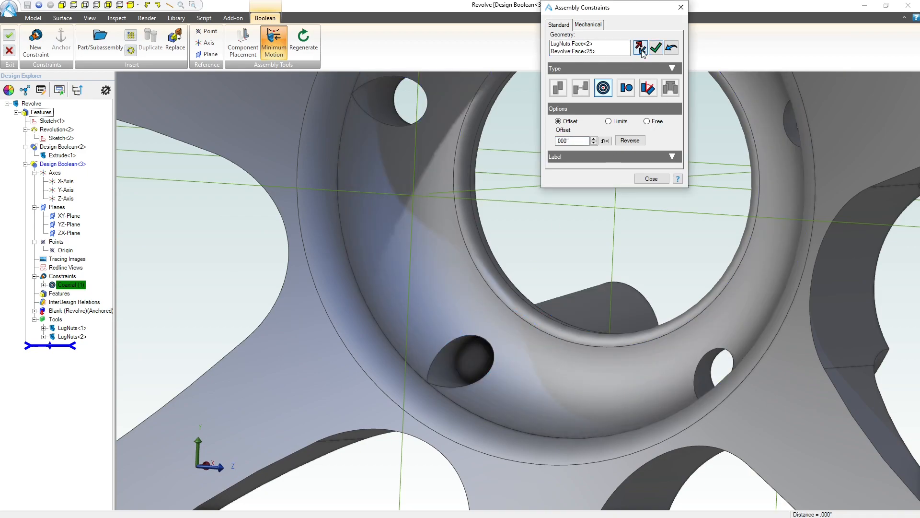
{"action": "left_click", "coordinate": [656, 48]}
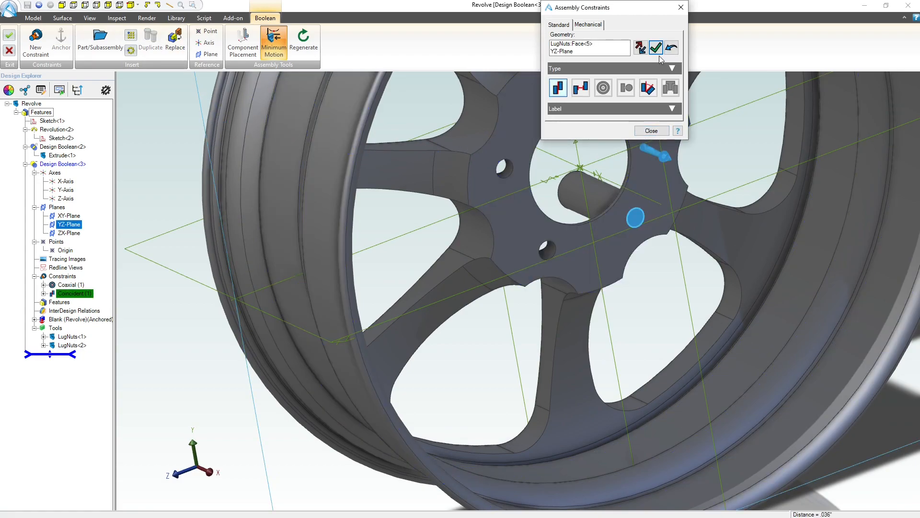
{"action": "left_click", "coordinate": [656, 48]}
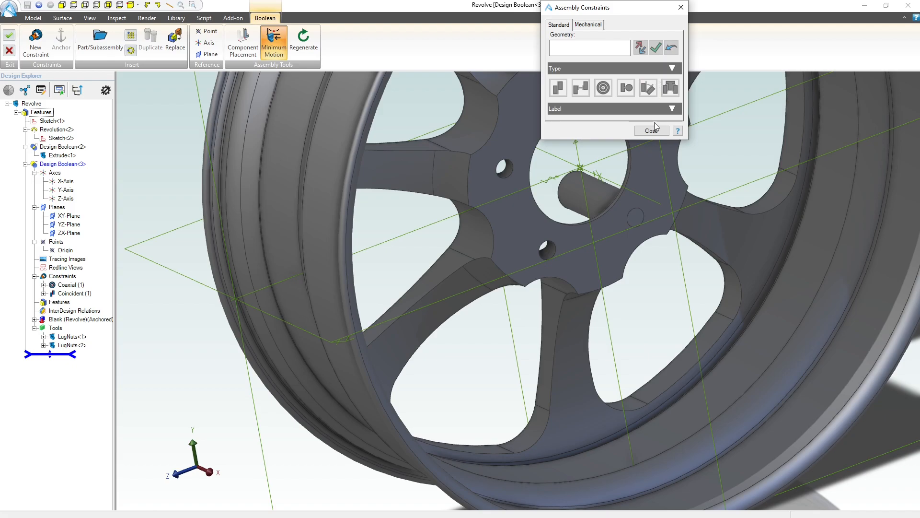
{"action": "left_click", "coordinate": [651, 130]}
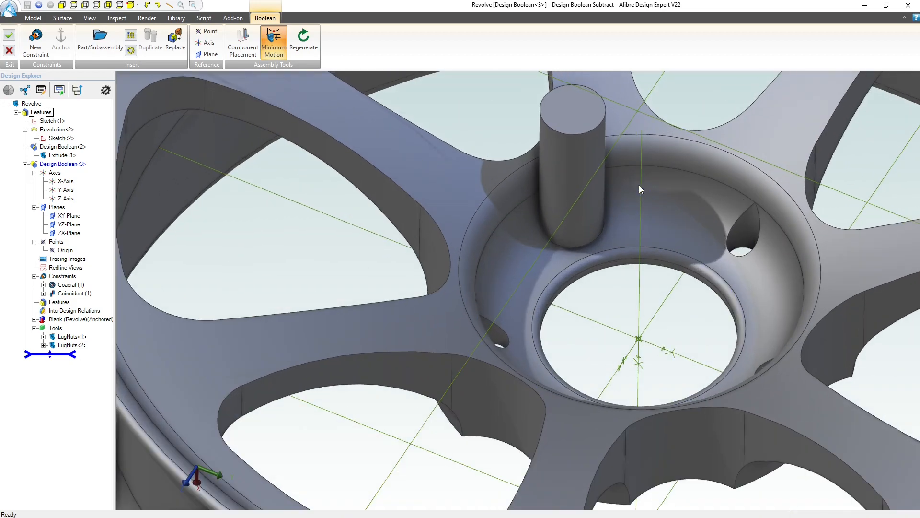
{"action": "left_click", "coordinate": [69, 233]}
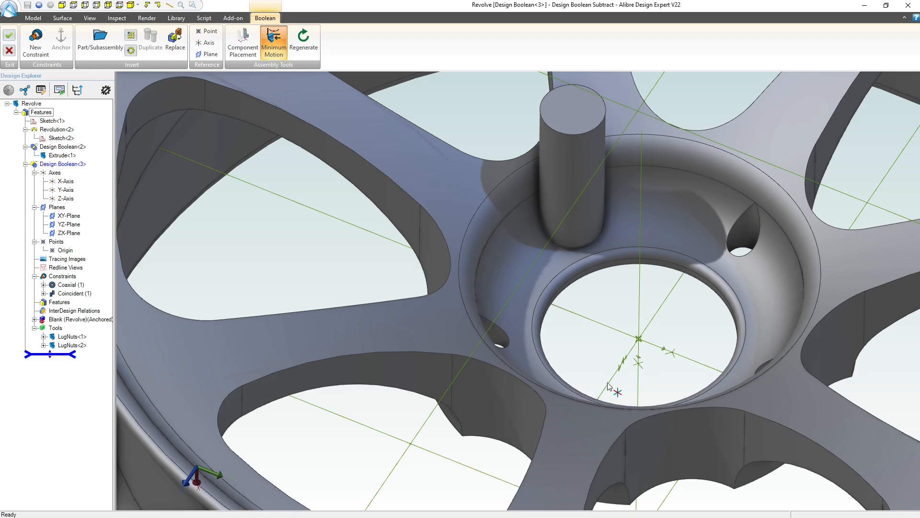
Pattern LugNuts<2> as 5 full-circle instances around the X-Axis.
{"action": "left_click", "coordinate": [490, 329]}
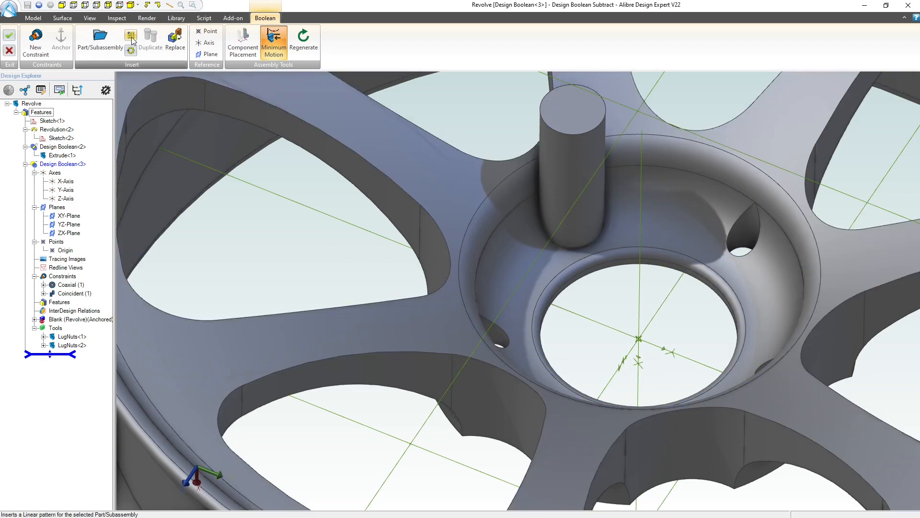
{"action": "mouse_move", "coordinate": [131, 46]}
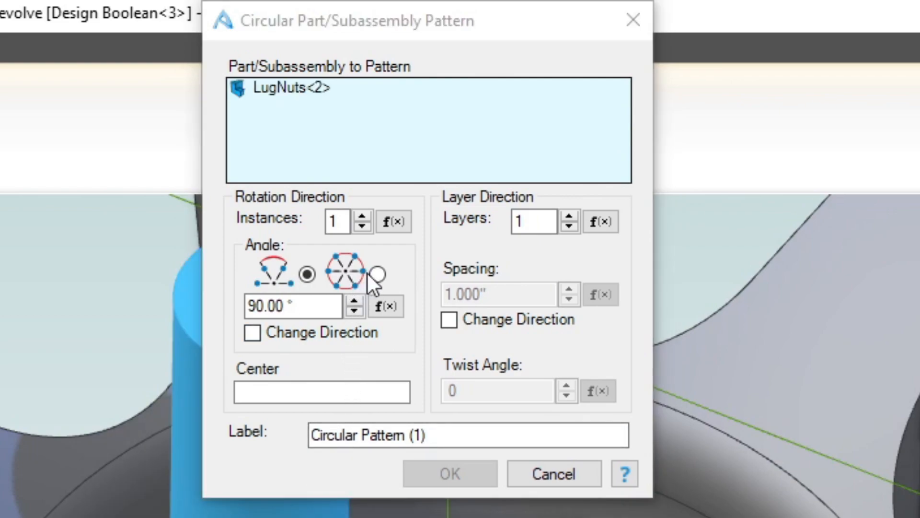
{"action": "left_click", "coordinate": [363, 215]}
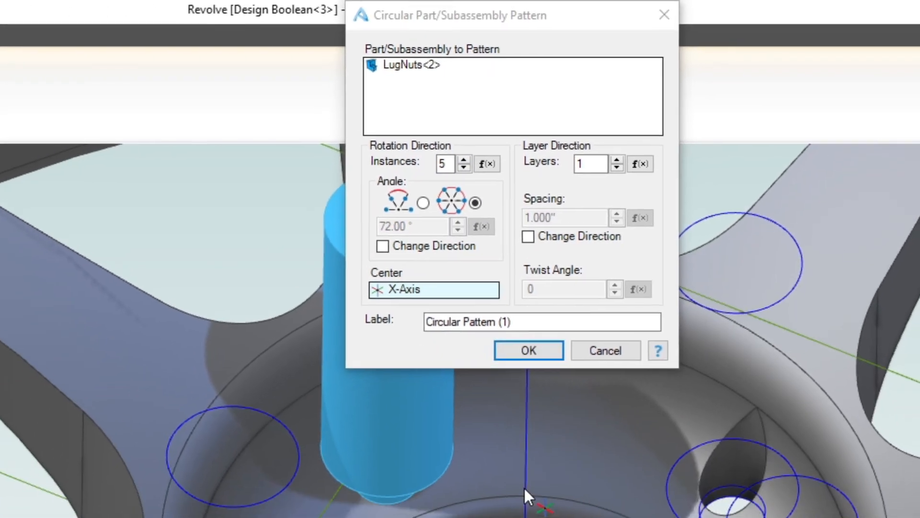
{"action": "left_click", "coordinate": [527, 350]}
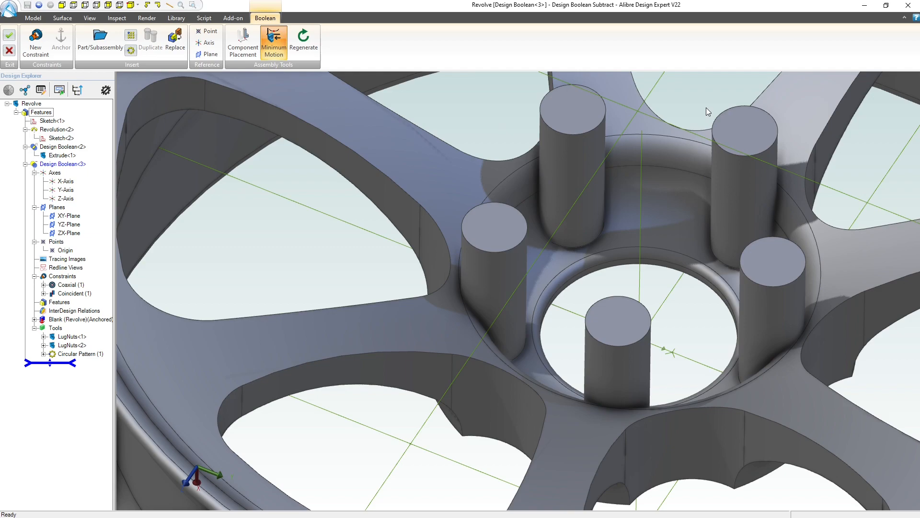
Commit the subtraction, cutting five lug holes through the hub as Design Boolean<3>.
{"action": "left_click", "coordinate": [493, 229]}
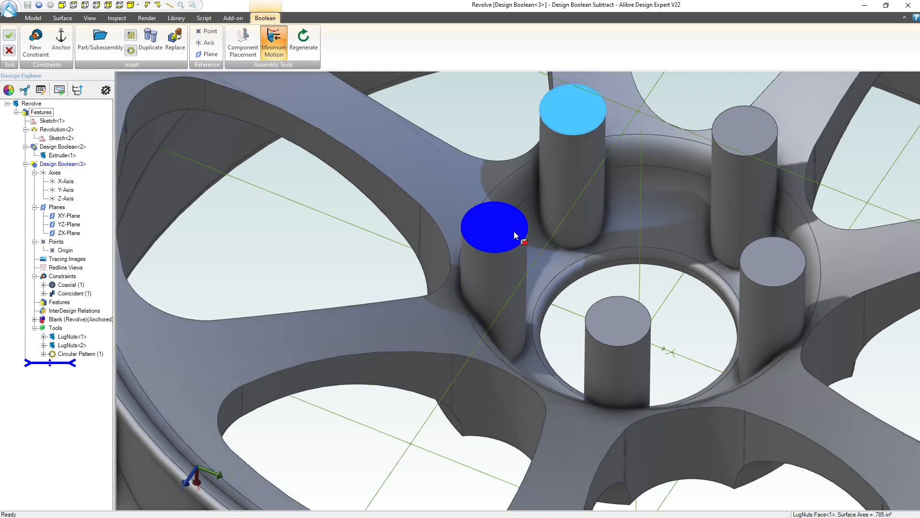
{"action": "left_click", "coordinate": [490, 163]}
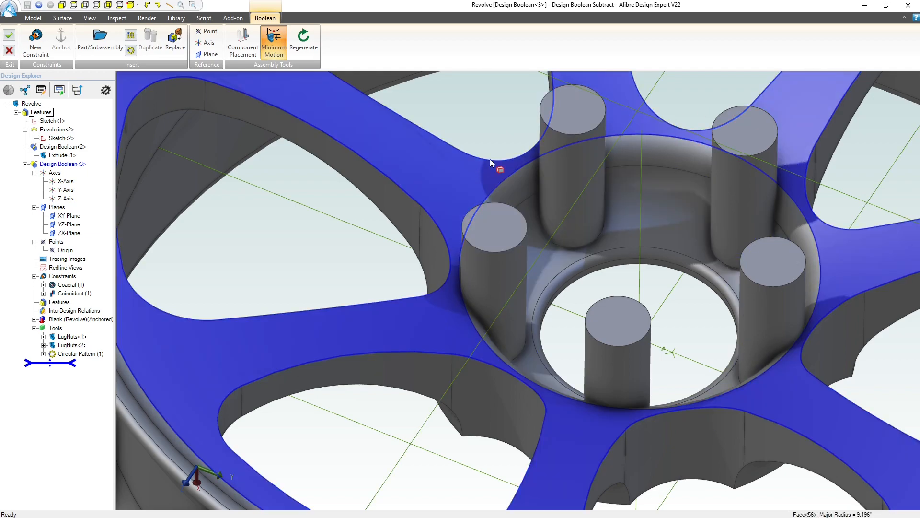
{"action": "left_click", "coordinate": [572, 110]}
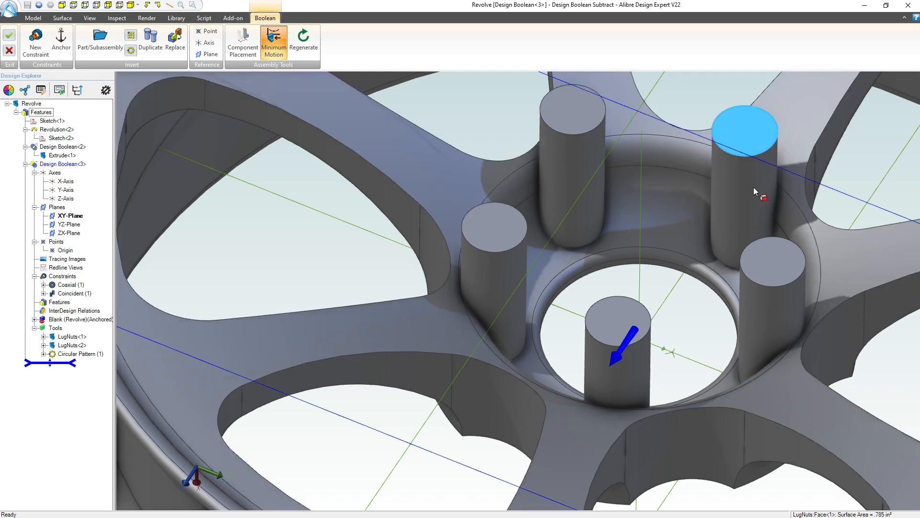
{"action": "left_click", "coordinate": [495, 228]}
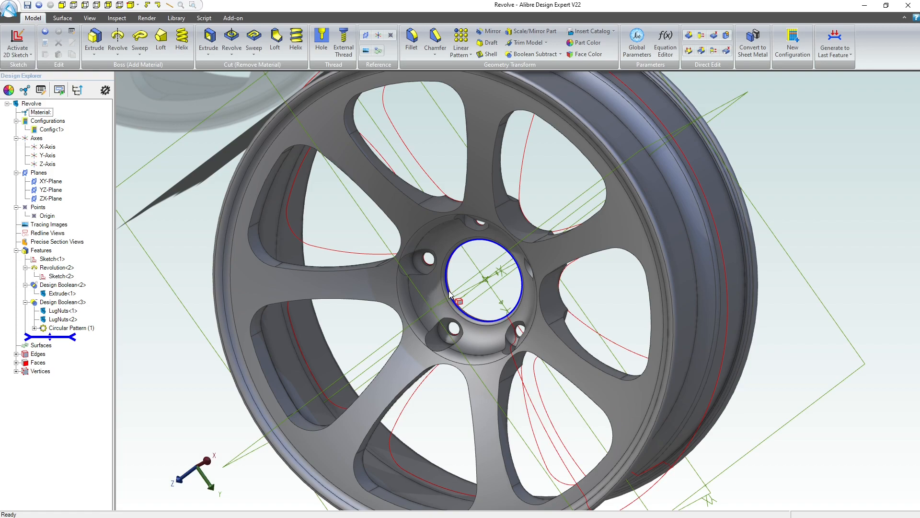
Begin a Boolean Unite and insert one Weights tool body, finishing placement.
{"action": "left_click", "coordinate": [51, 198]}
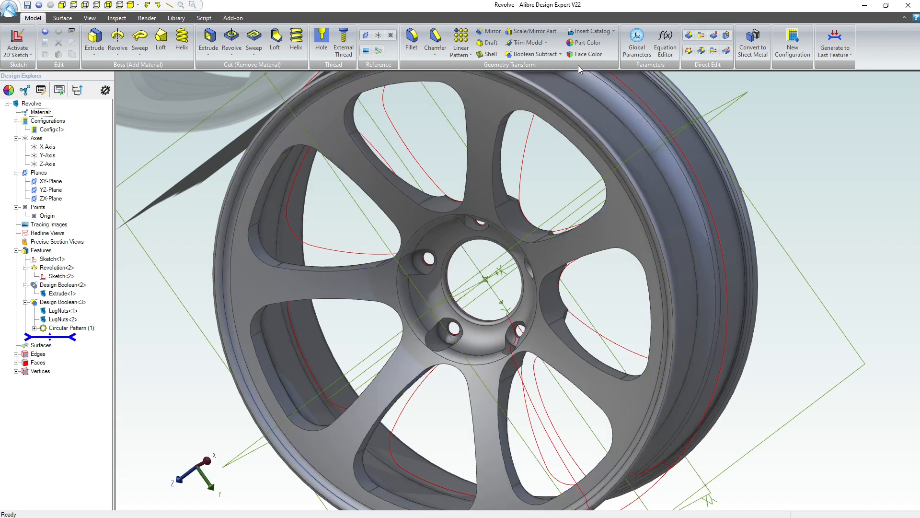
{"action": "left_click", "coordinate": [566, 54]}
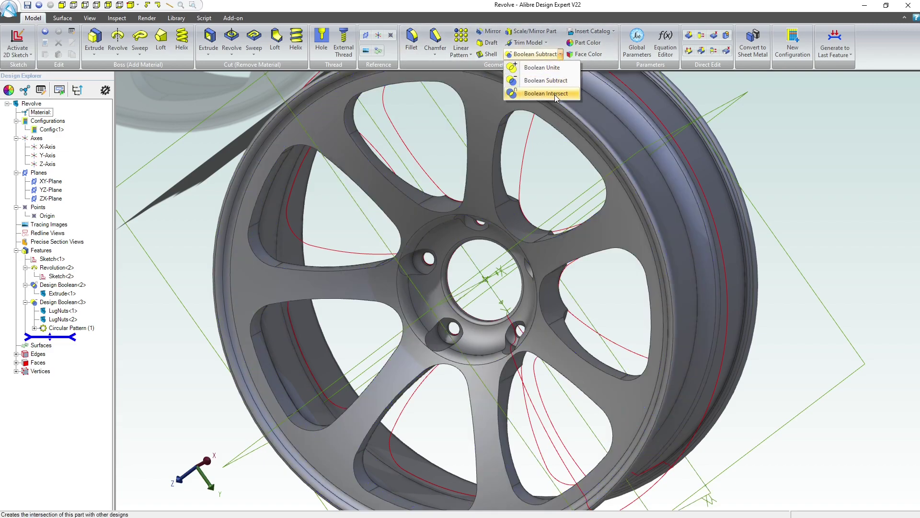
{"action": "left_click", "coordinate": [543, 67]}
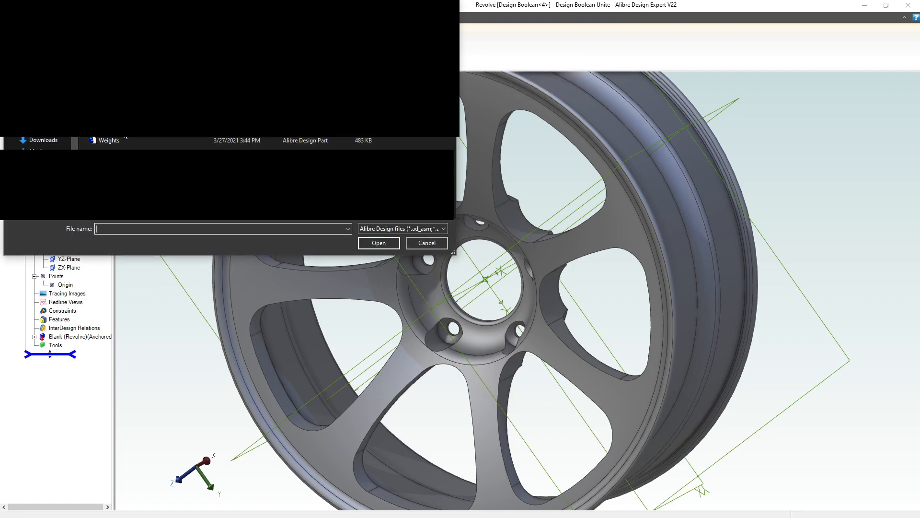
{"action": "left_click", "coordinate": [378, 242]}
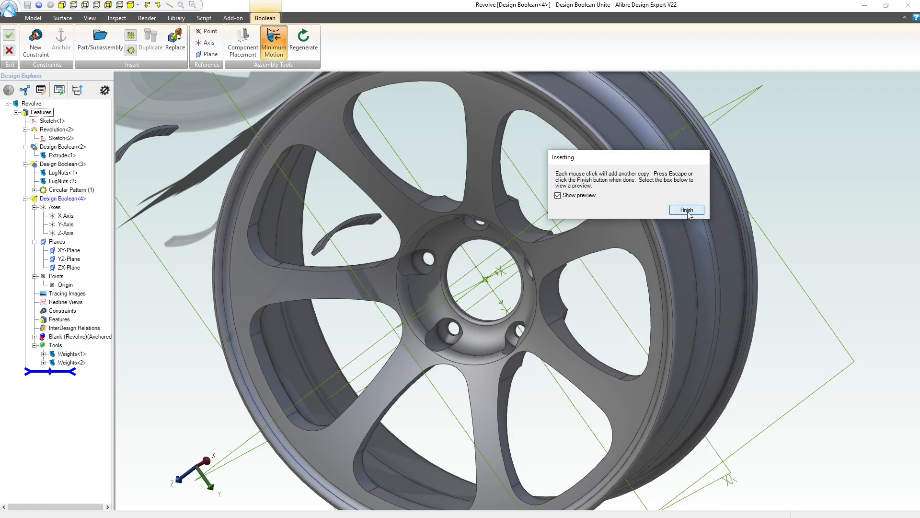
{"action": "left_click", "coordinate": [685, 210]}
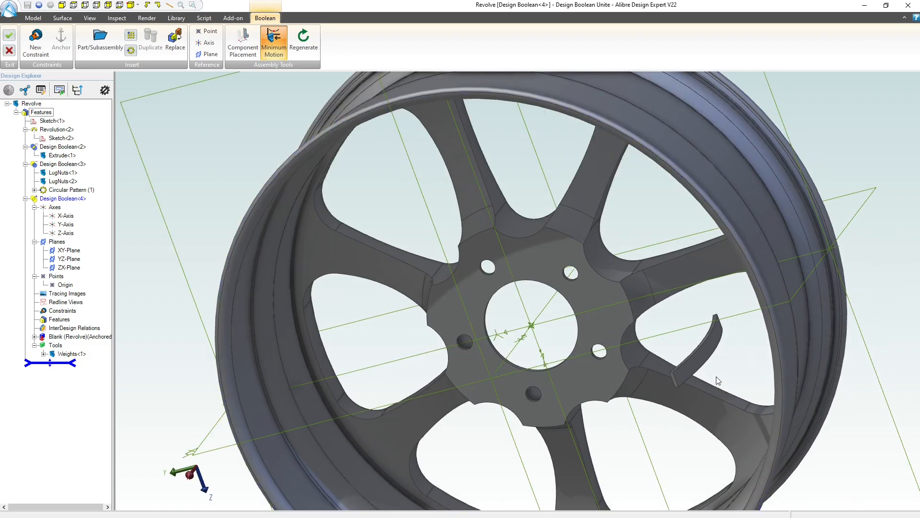
Constrain the weight's curved face coaxial with the rim face.
{"action": "left_click", "coordinate": [699, 358]}
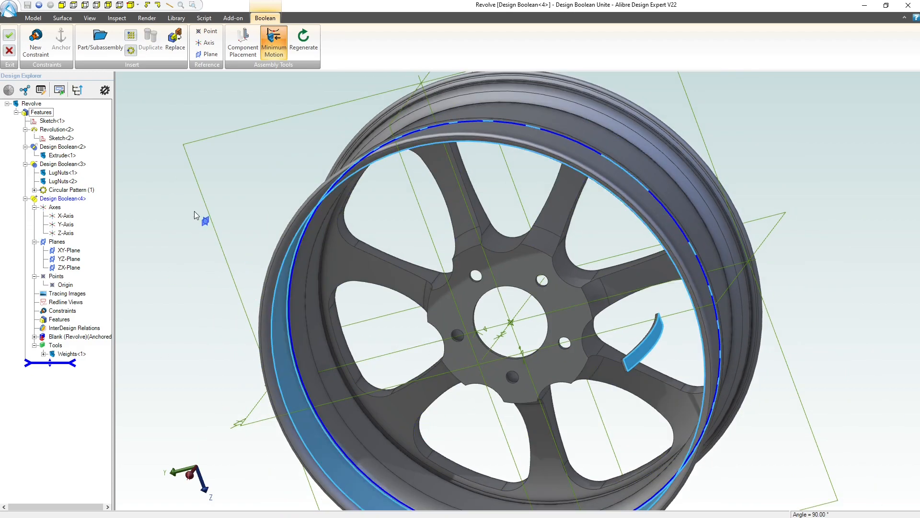
{"action": "left_click", "coordinate": [36, 45]}
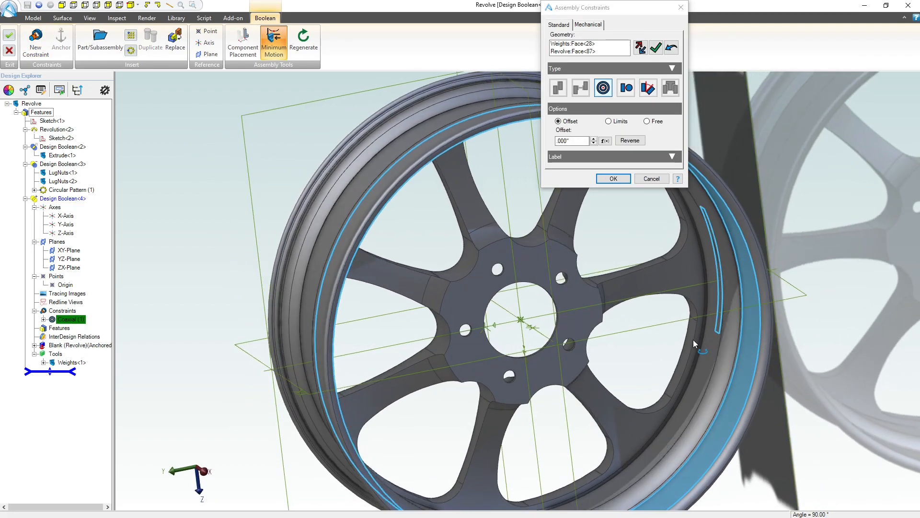
{"action": "left_click", "coordinate": [656, 48]}
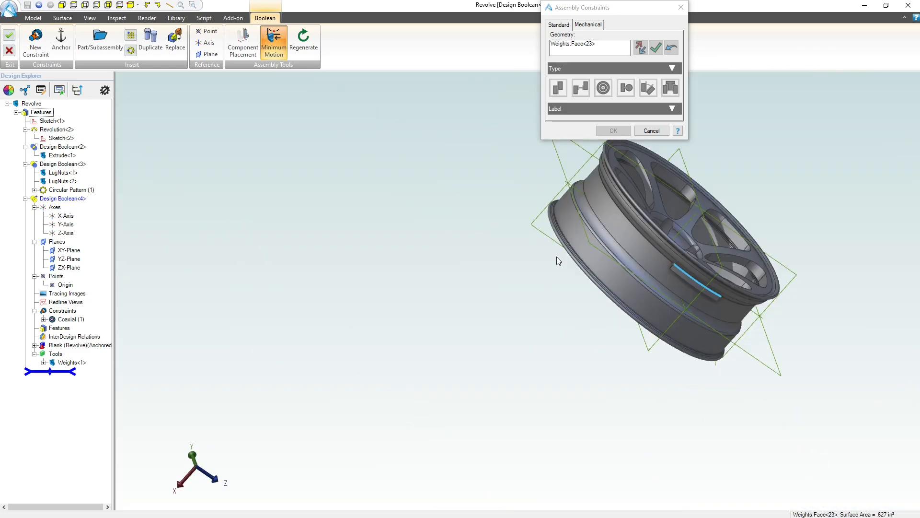
Add an Offset constraint from the weight's side face to the YZ-Plane.
{"action": "left_click", "coordinate": [69, 259]}
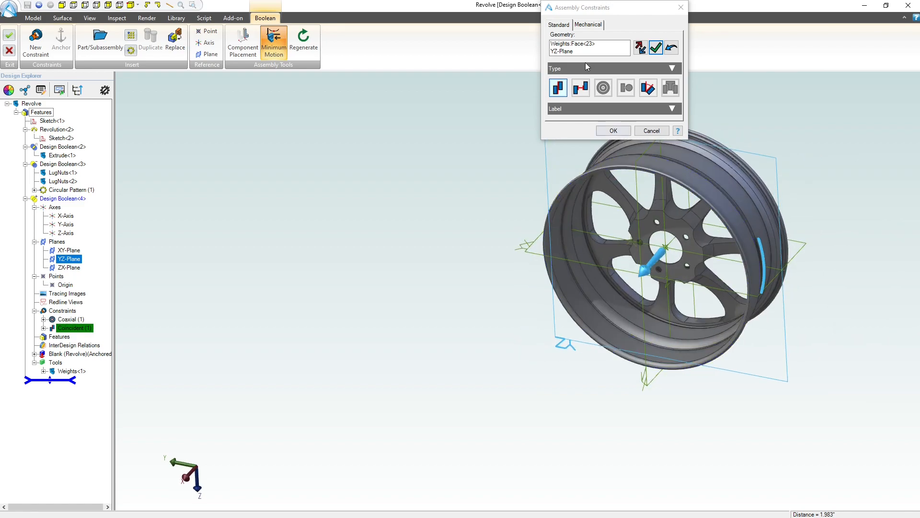
{"action": "left_click", "coordinate": [580, 87]}
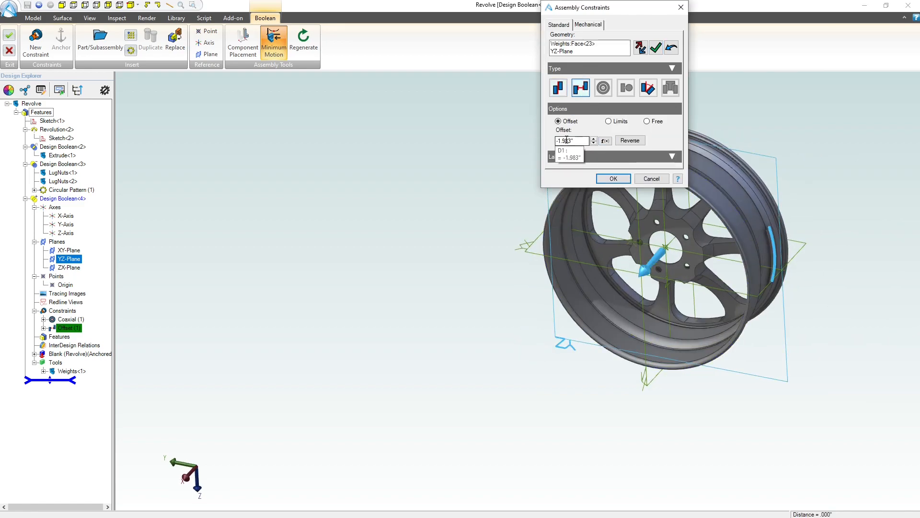
{"action": "triple_click", "coordinate": [571, 140]}
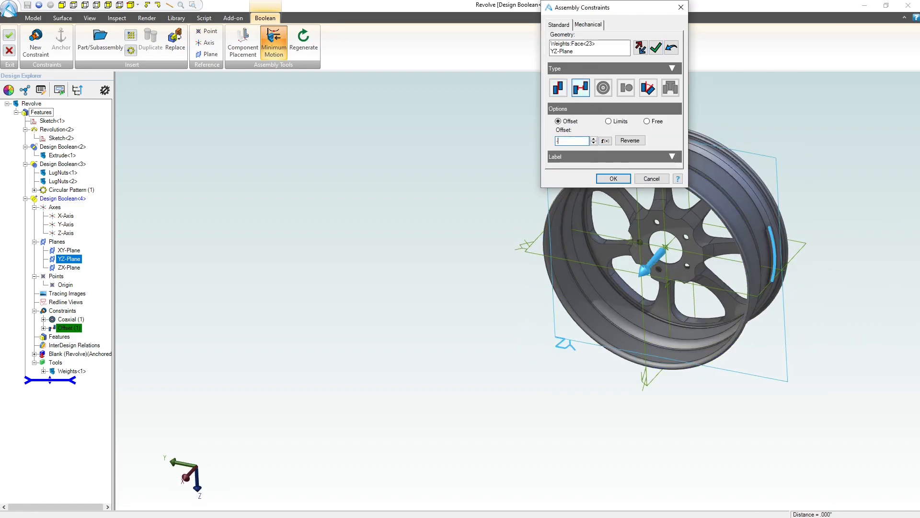
{"action": "left_click", "coordinate": [613, 178]}
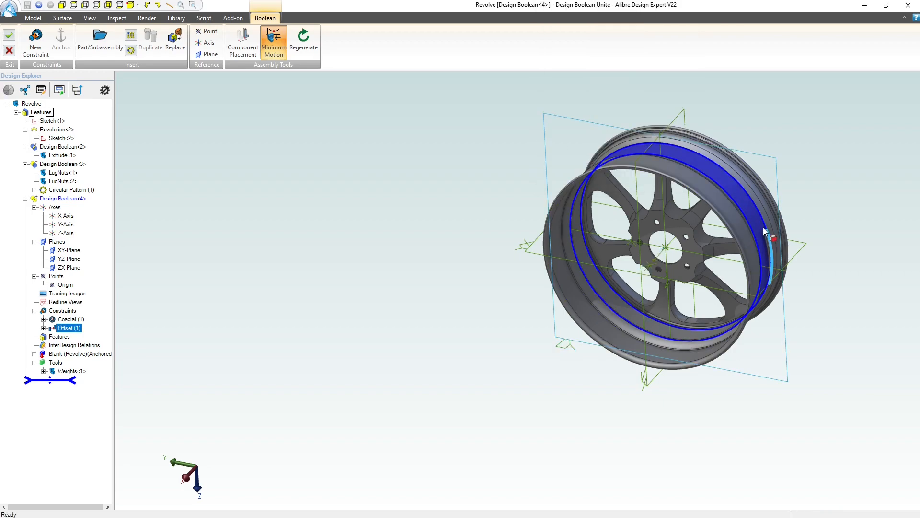
{"action": "scroll", "scroll_direction": "up", "scroll_amount": 3}
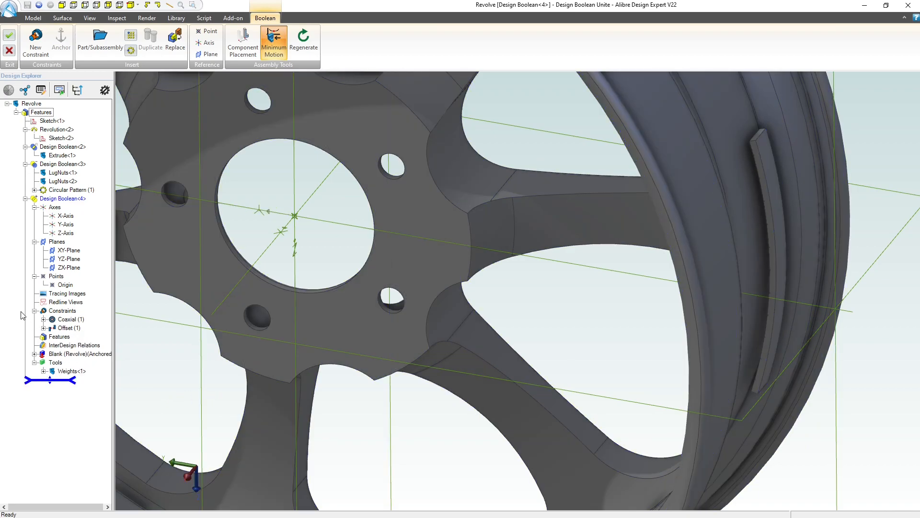
Edit the weight's Offset (1) constraint to -1.500" with the direction reversed.
{"action": "left_click", "coordinate": [39, 328]}
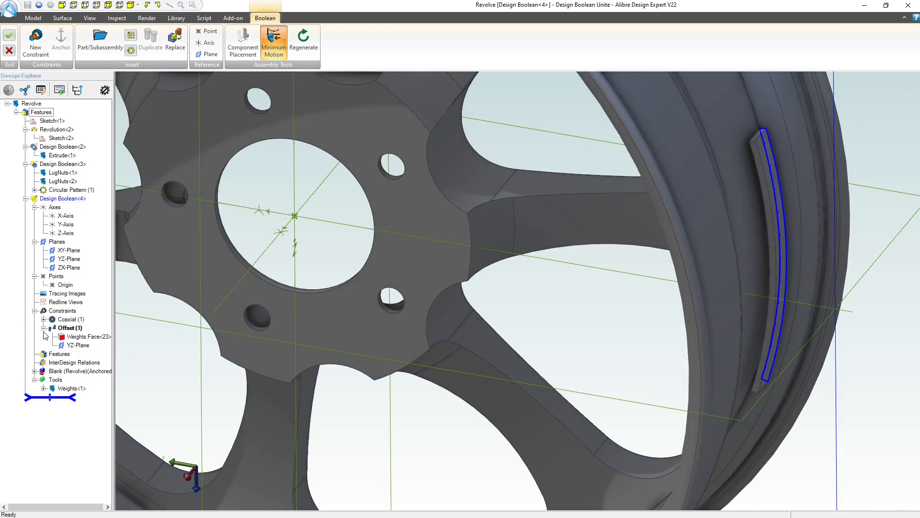
{"action": "left_click", "coordinate": [69, 344]}
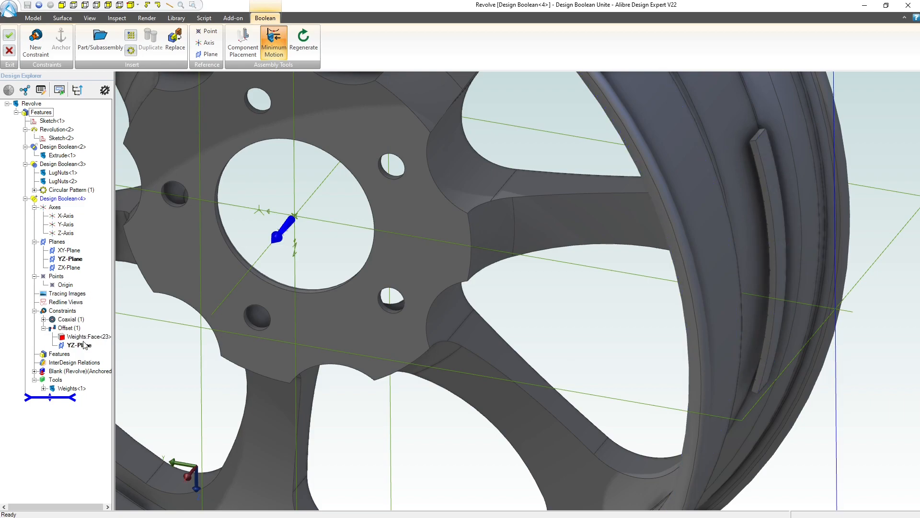
{"action": "right_click", "coordinate": [83, 336]}
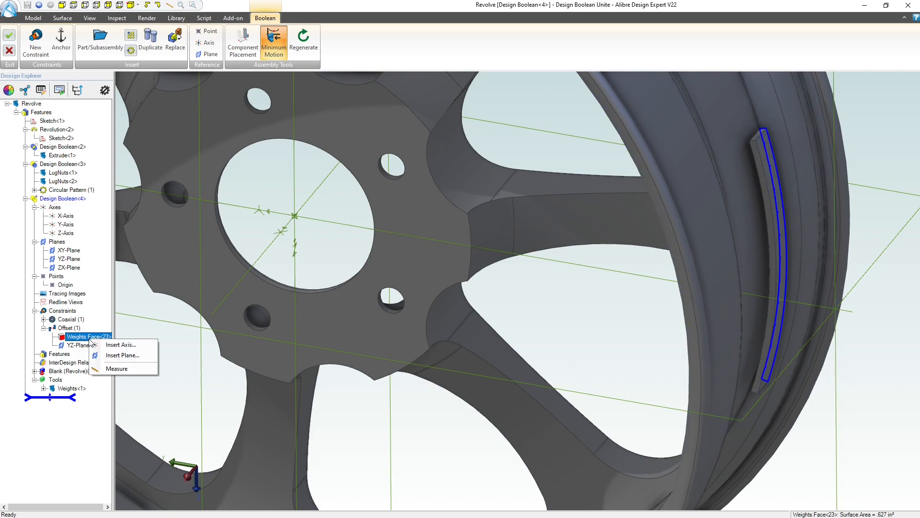
{"action": "right_click", "coordinate": [67, 328]}
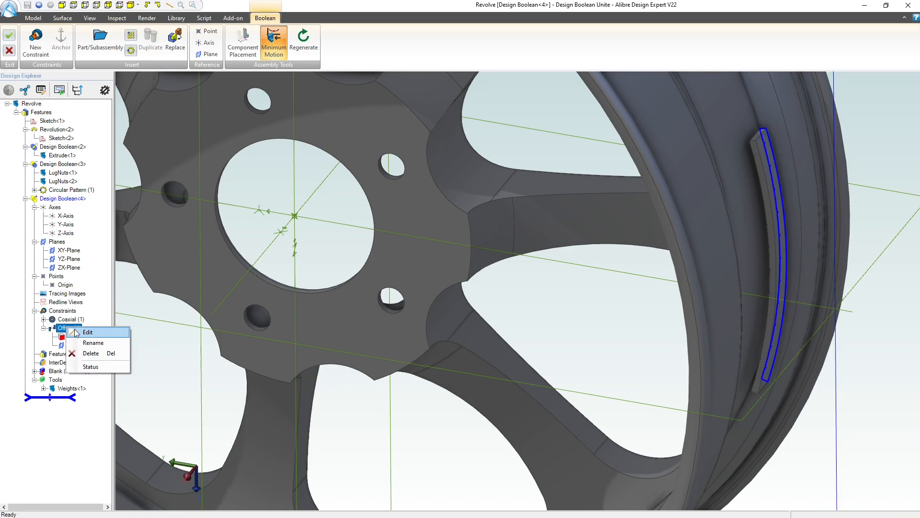
{"action": "left_click", "coordinate": [87, 331]}
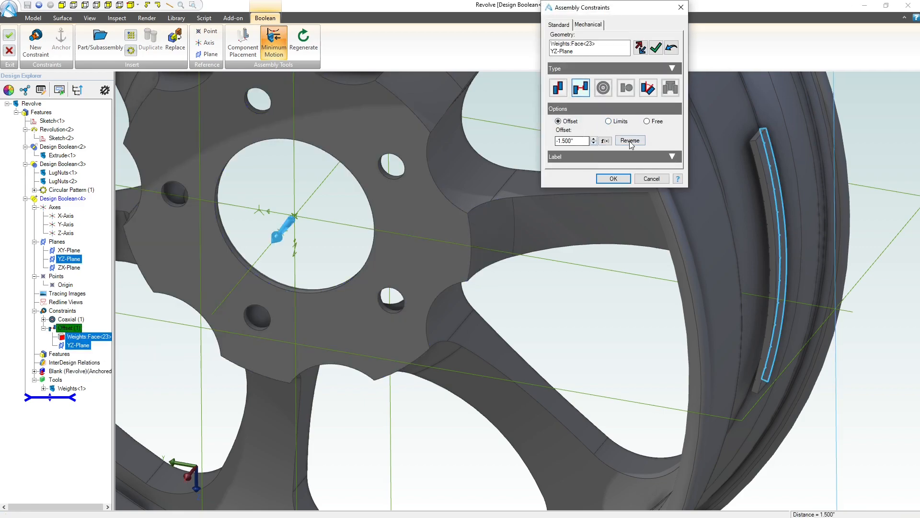
{"action": "left_click", "coordinate": [629, 140]}
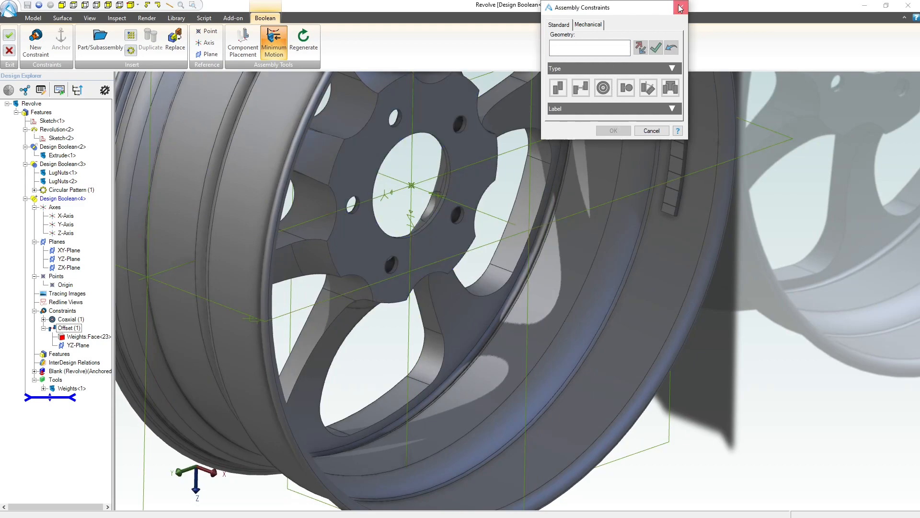
Commit the Boolean Unite, merging the weight into the wheel as Design Boolean<4>.
{"action": "left_click", "coordinate": [679, 8]}
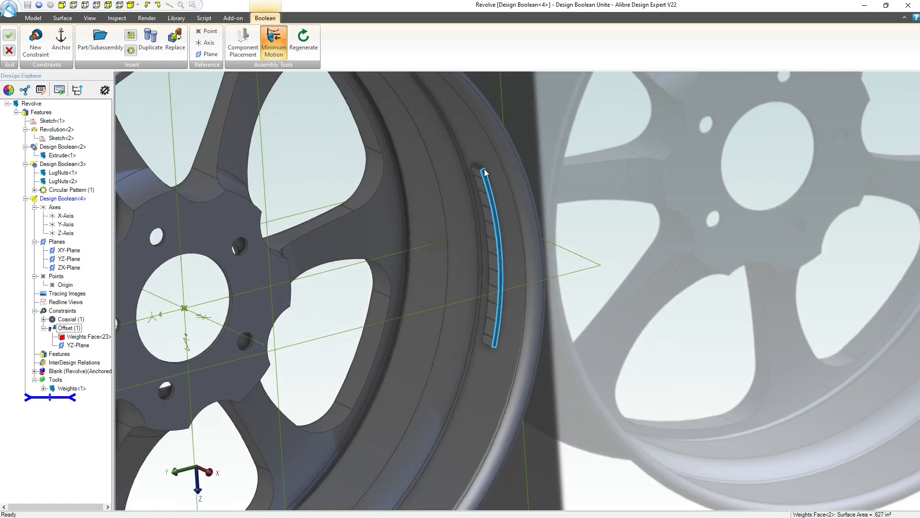
{"action": "left_click", "coordinate": [9, 35]}
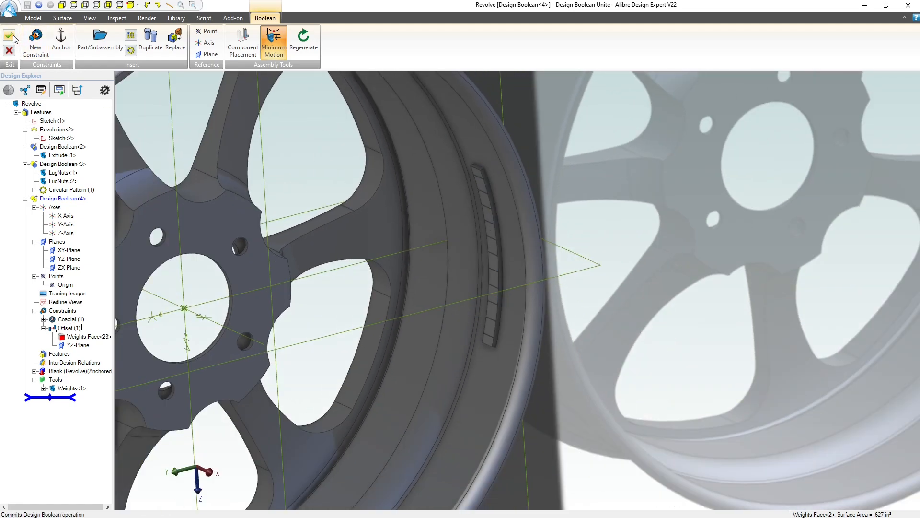
{"action": "left_click", "coordinate": [9, 36]}
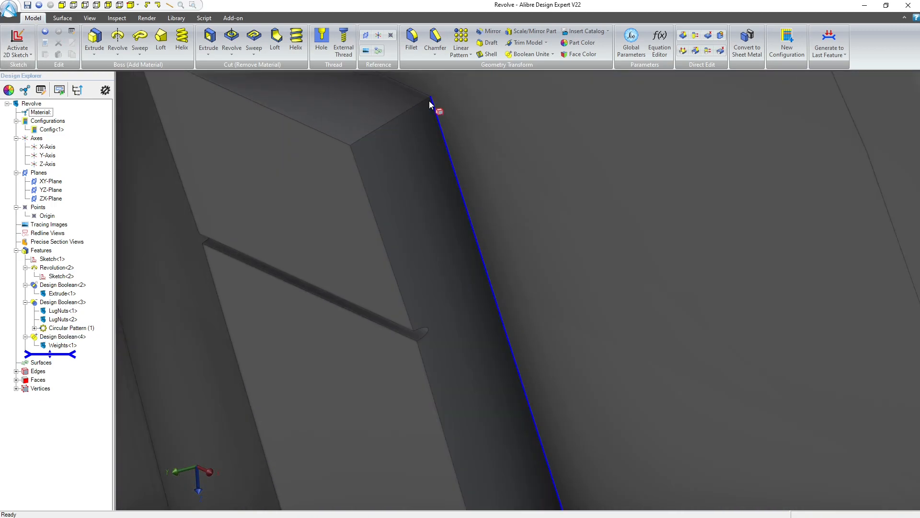
Round a weight edge with a .100" constant-radius fillet, Fillet<5>.
{"action": "left_click", "coordinate": [411, 36]}
{"action": "type", "text": "1"}
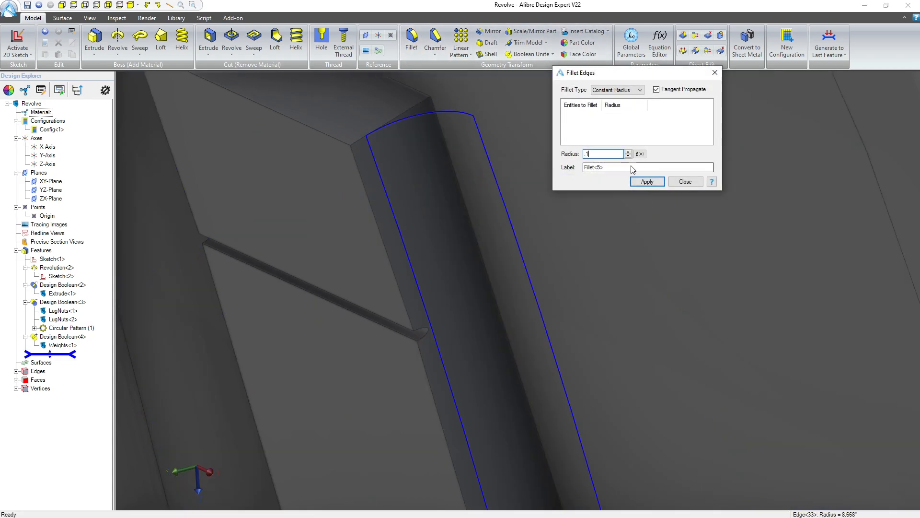
{"action": "left_click", "coordinate": [646, 181]}
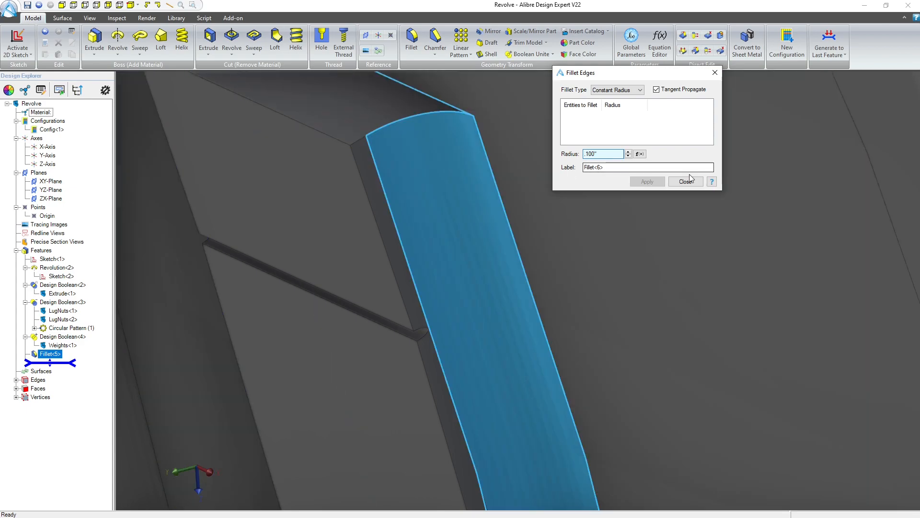
{"action": "left_click", "coordinate": [684, 181]}
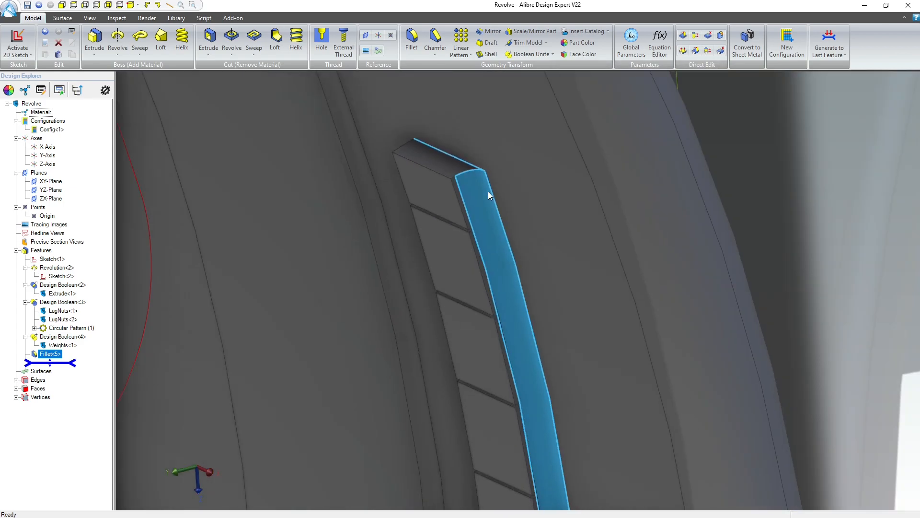